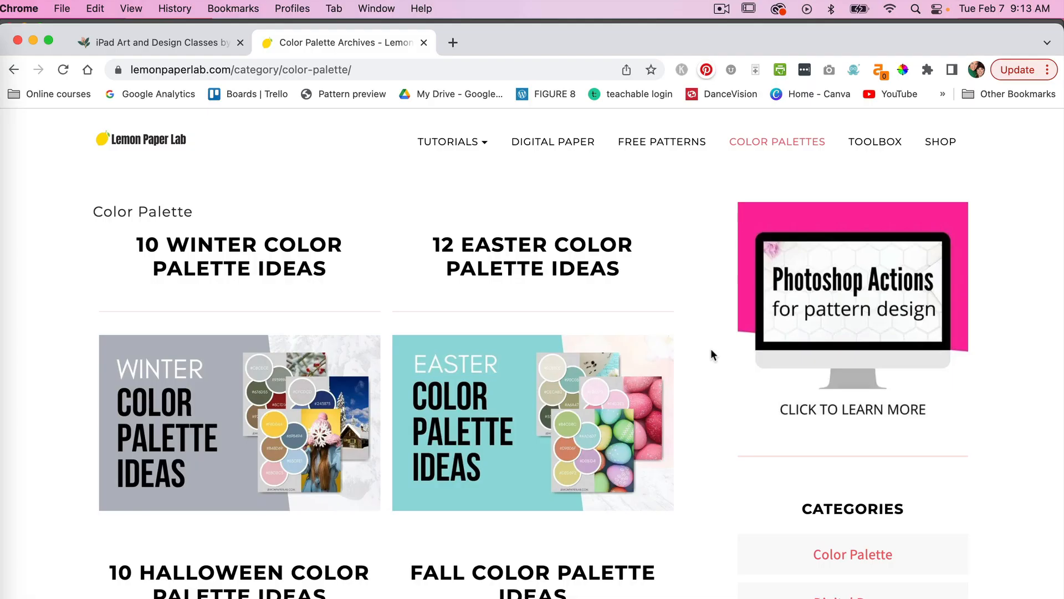
{"action": "mouse_move", "coordinate": [719, 399]}
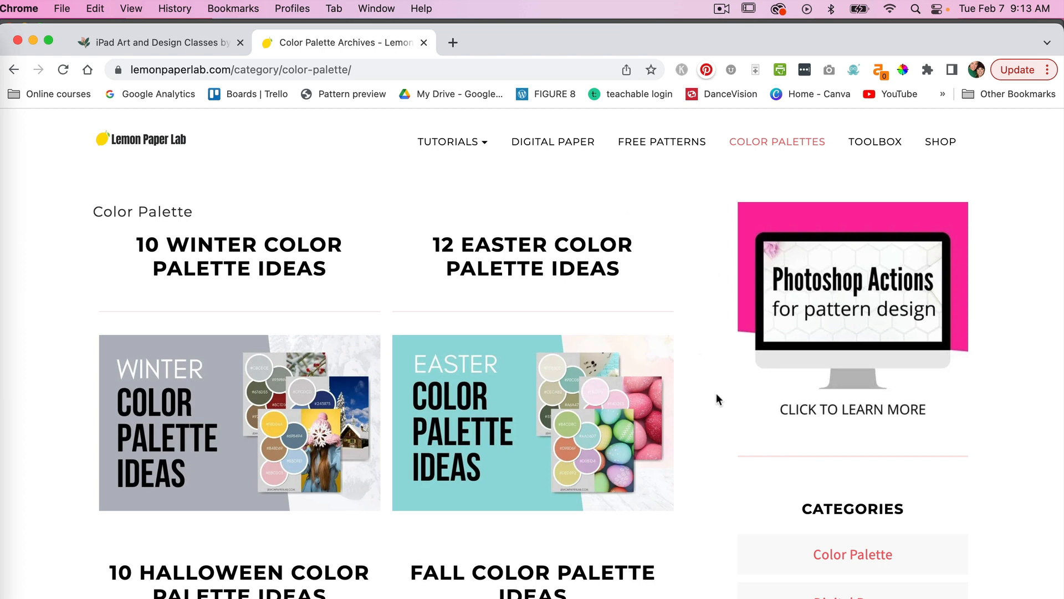
{"action": "mouse_move", "coordinate": [724, 416]}
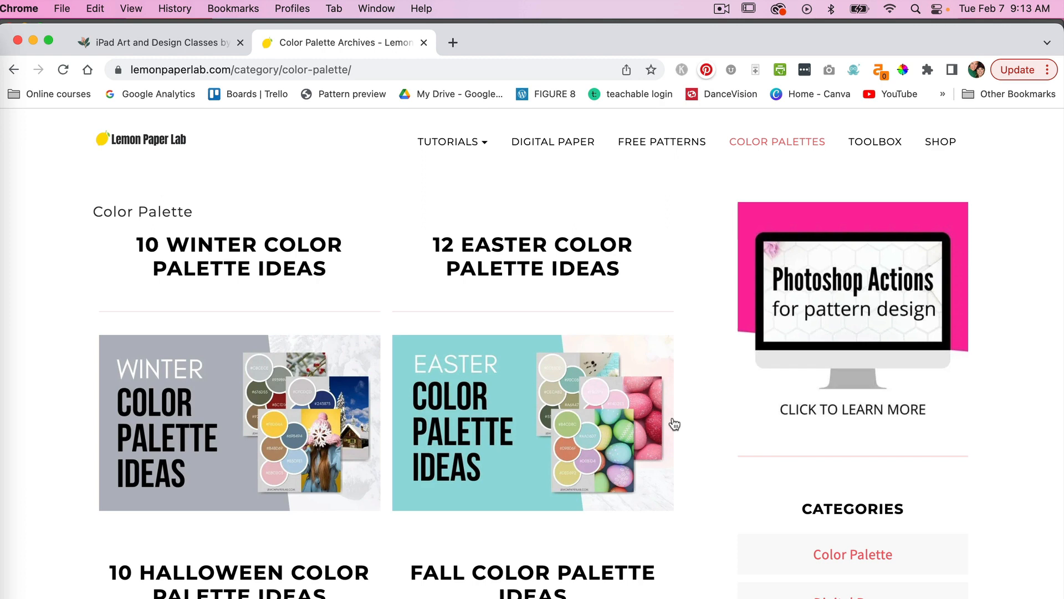
- Open the '12 Easter Color Palette Ideas' post from the palette archive
{"action": "left_click", "coordinate": [533, 257]}
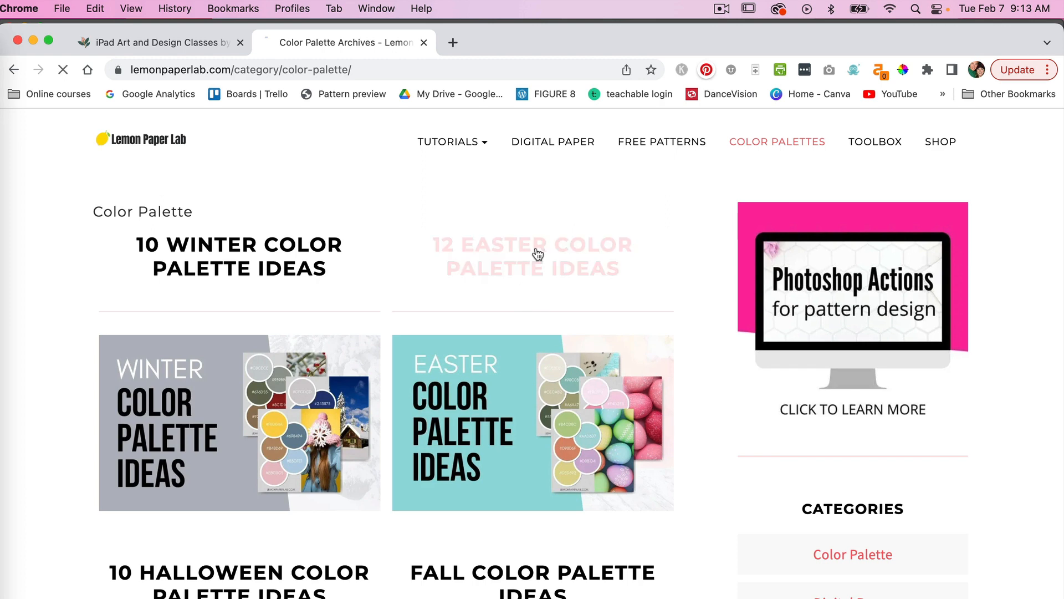
- Scroll the Easter palette post down to its first palette download link
{"action": "left_click", "coordinate": [531, 256]}
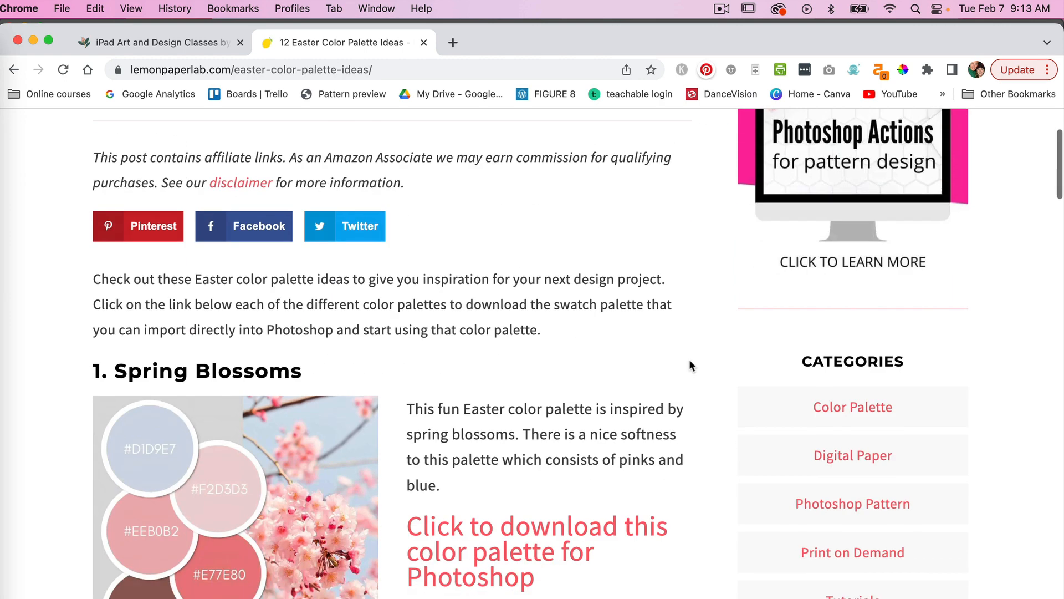
{"action": "scroll", "scroll_direction": "down", "scroll_amount": 3}
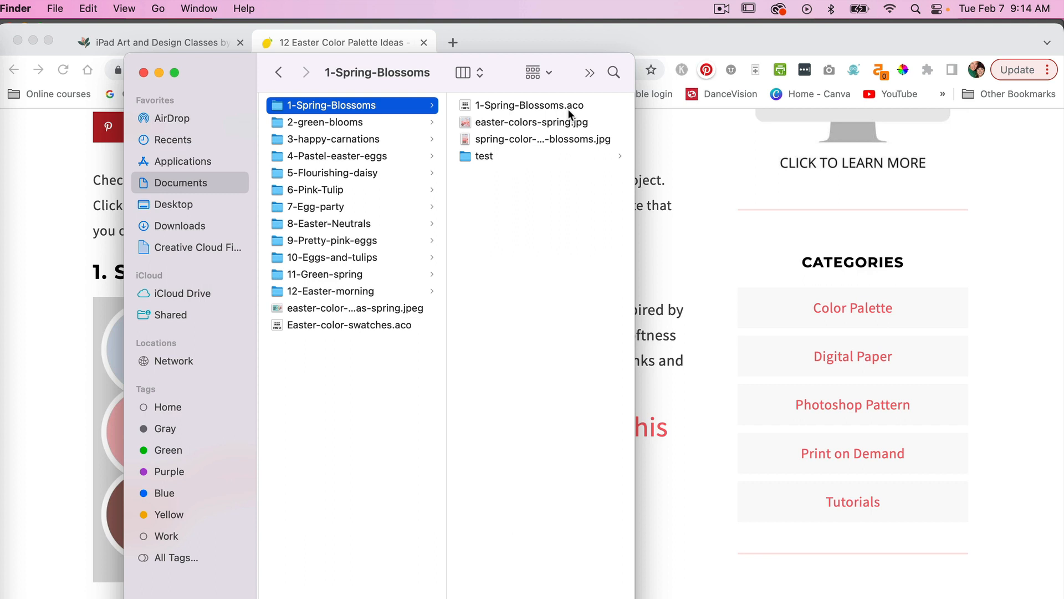
{"action": "mouse_move", "coordinate": [590, 110]}
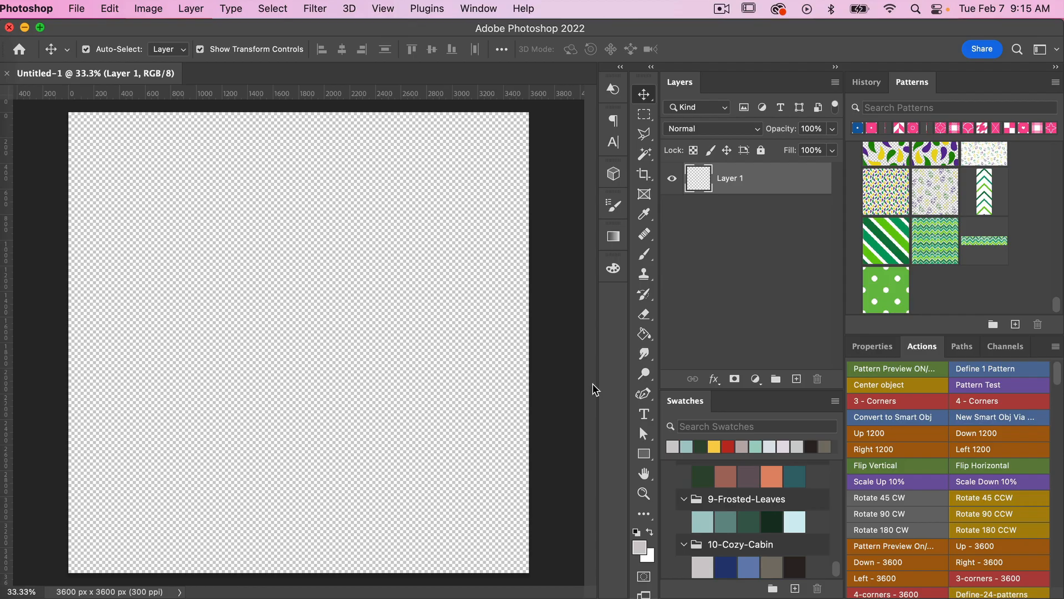
{"action": "mouse_move", "coordinate": [537, 287]}
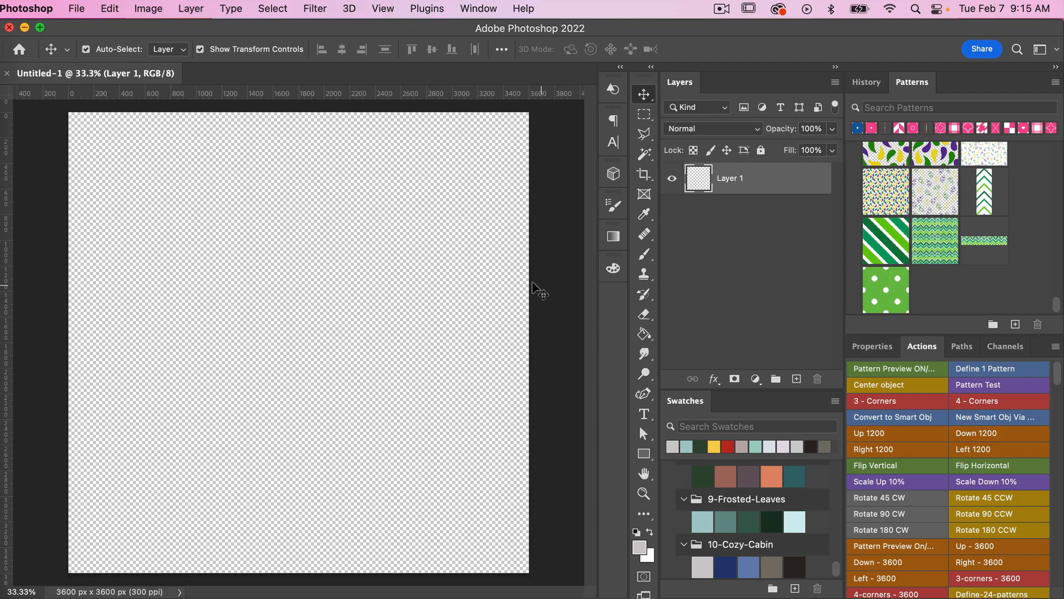
{"action": "mouse_move", "coordinate": [761, 188]}
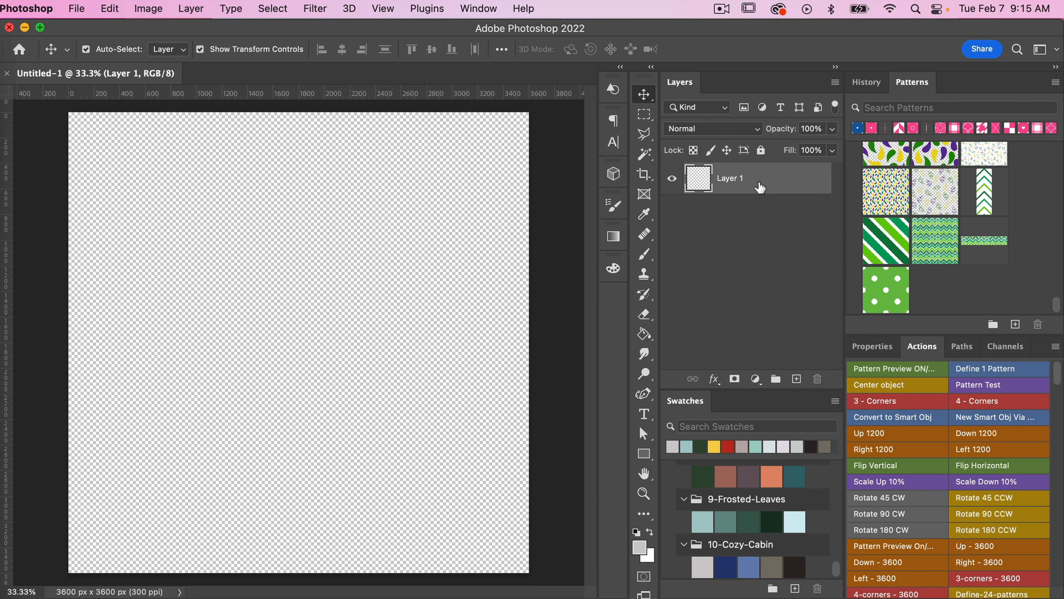
{"action": "mouse_move", "coordinate": [670, 408]}
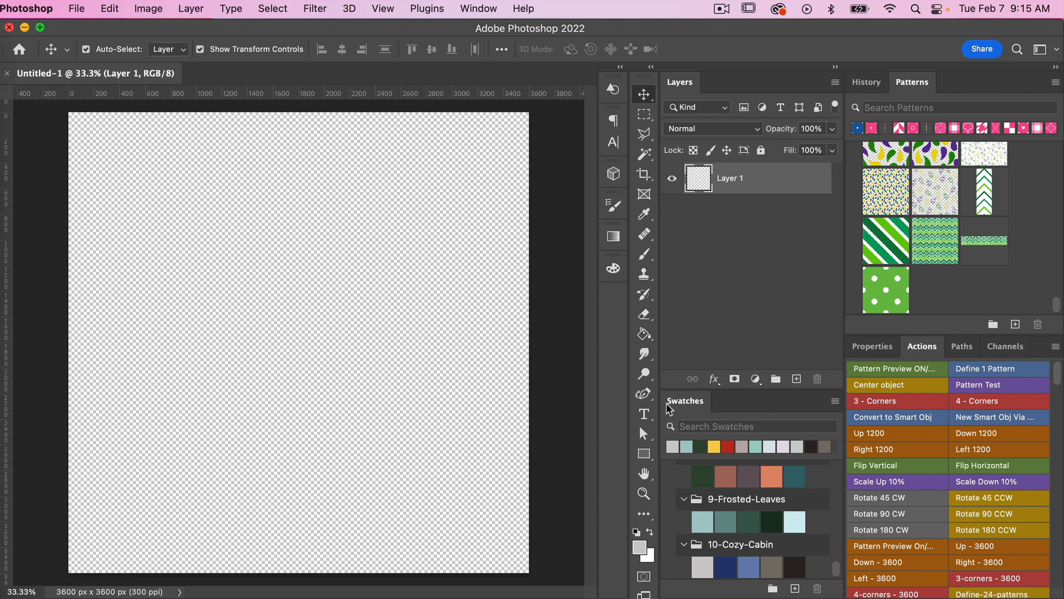
{"action": "mouse_move", "coordinate": [485, 74]}
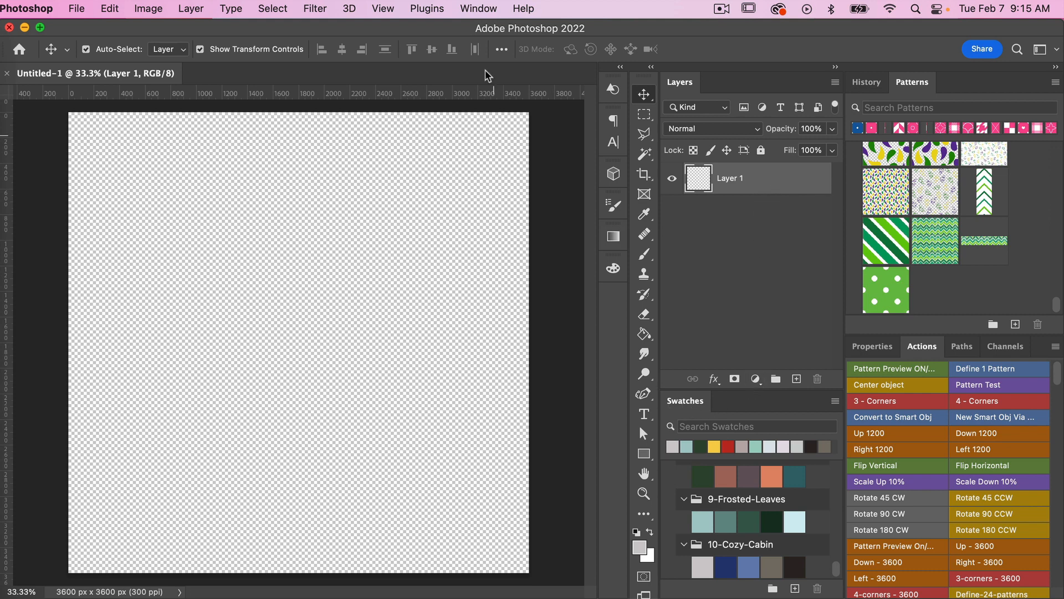
{"action": "left_click", "coordinate": [478, 9]}
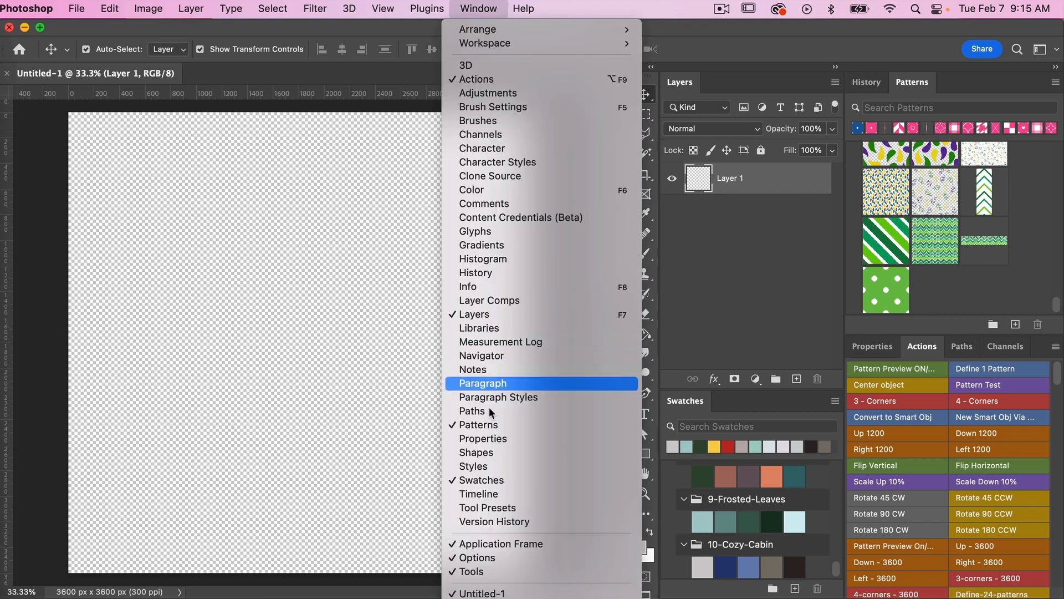
{"action": "mouse_move", "coordinate": [385, 468]}
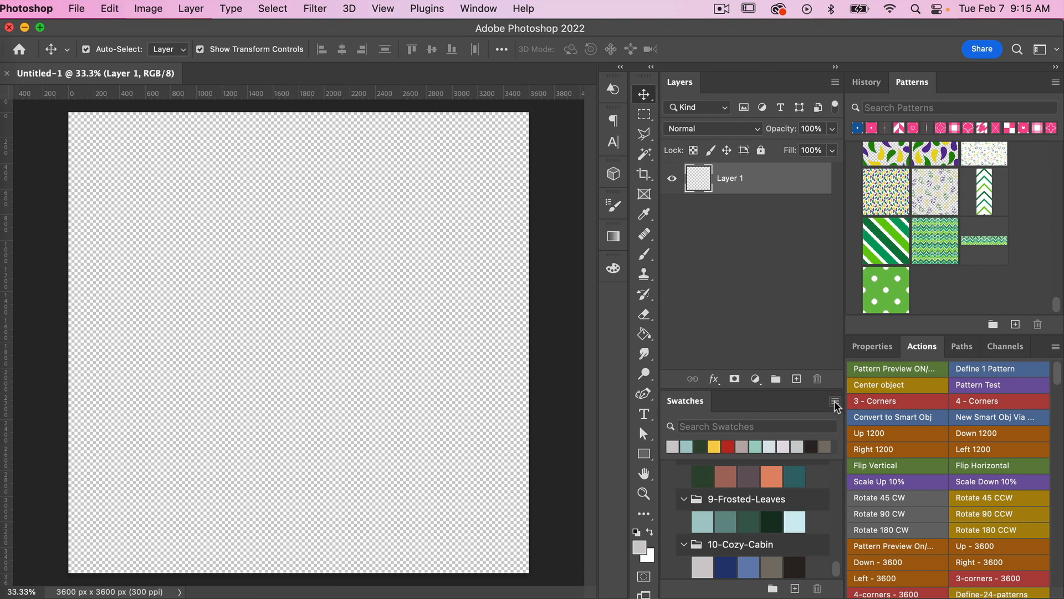
- Import the 1-Spring-Blossoms.aco palette file via Import Swatches in the Swatches panel menu
{"action": "left_click", "coordinate": [836, 402]}
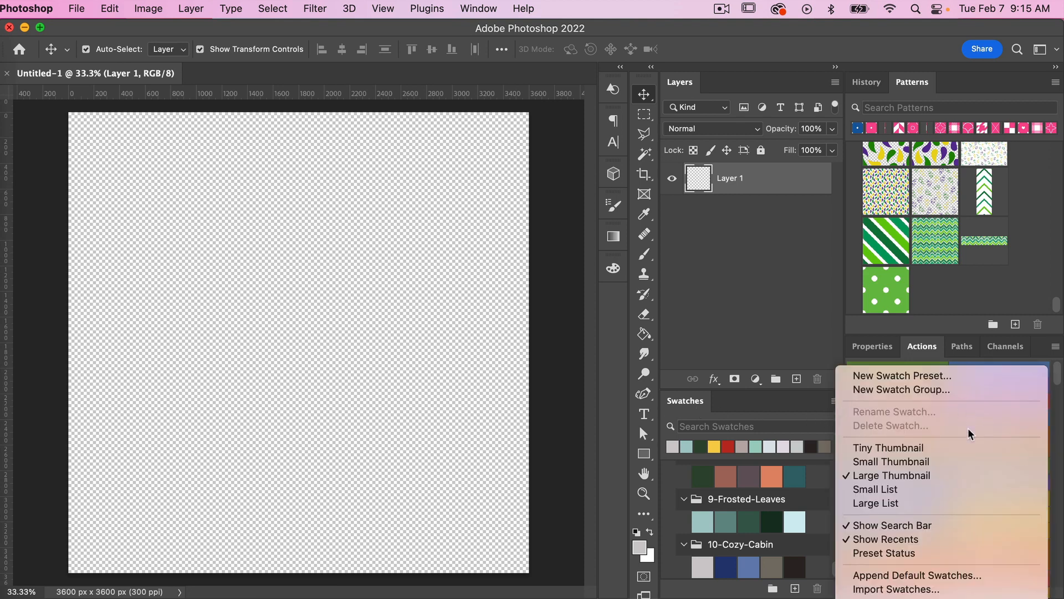
{"action": "mouse_move", "coordinate": [923, 588]}
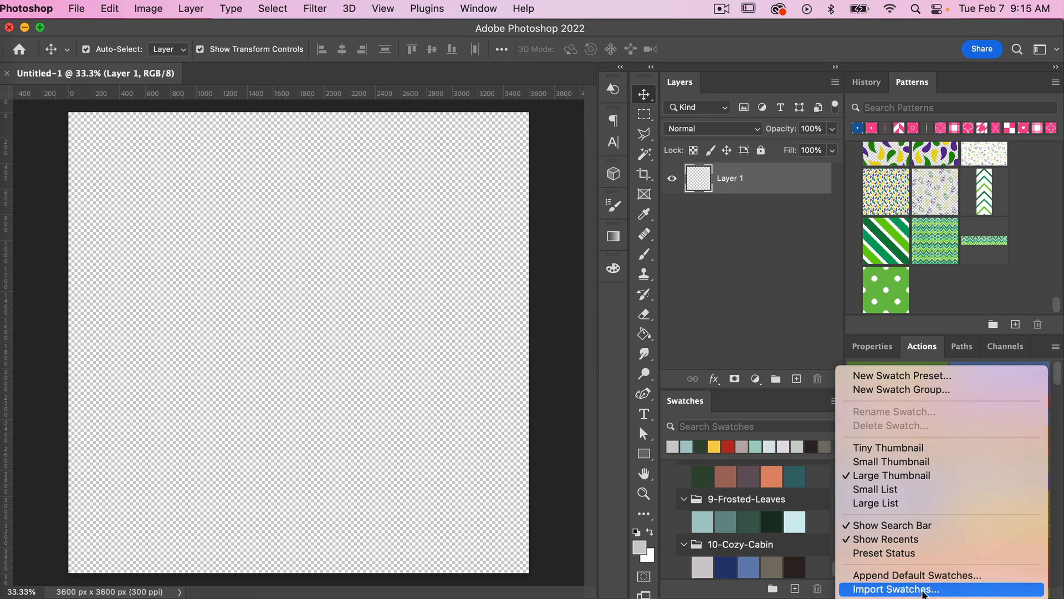
{"action": "left_click", "coordinate": [896, 588]}
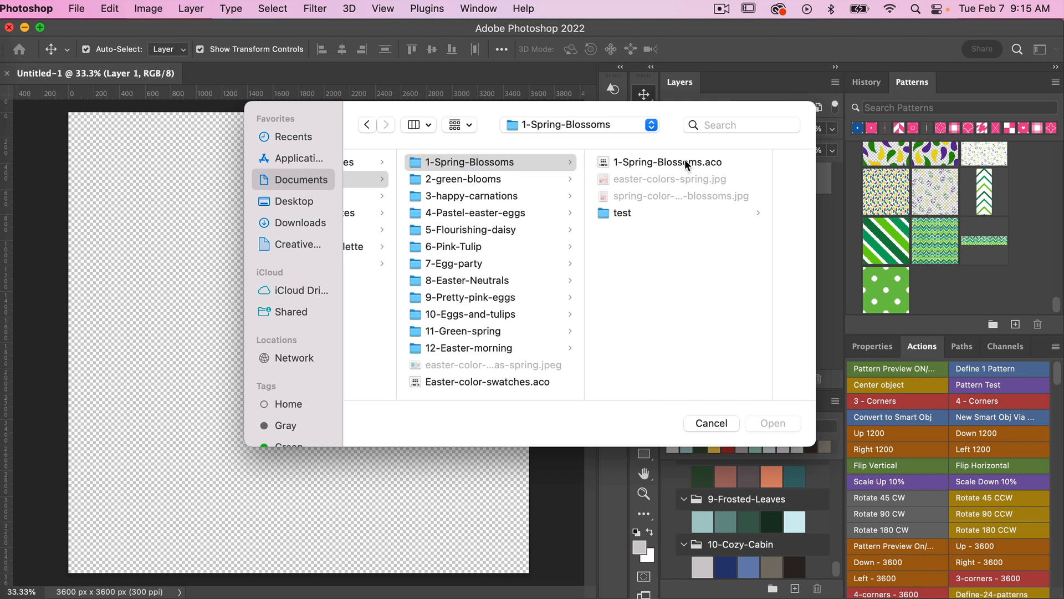
{"action": "left_click", "coordinate": [667, 162]}
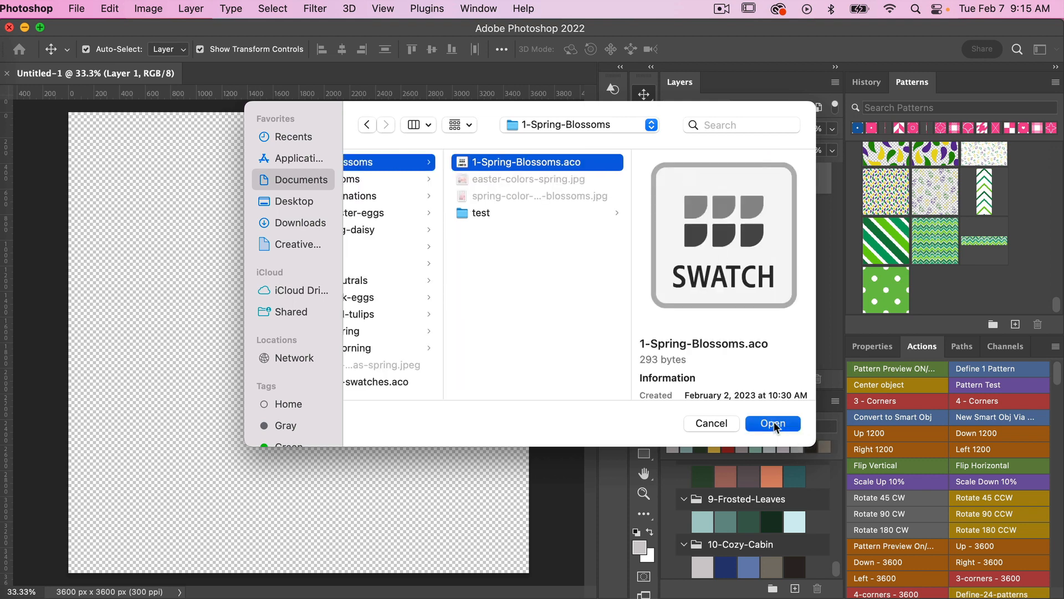
{"action": "left_click", "coordinate": [772, 422]}
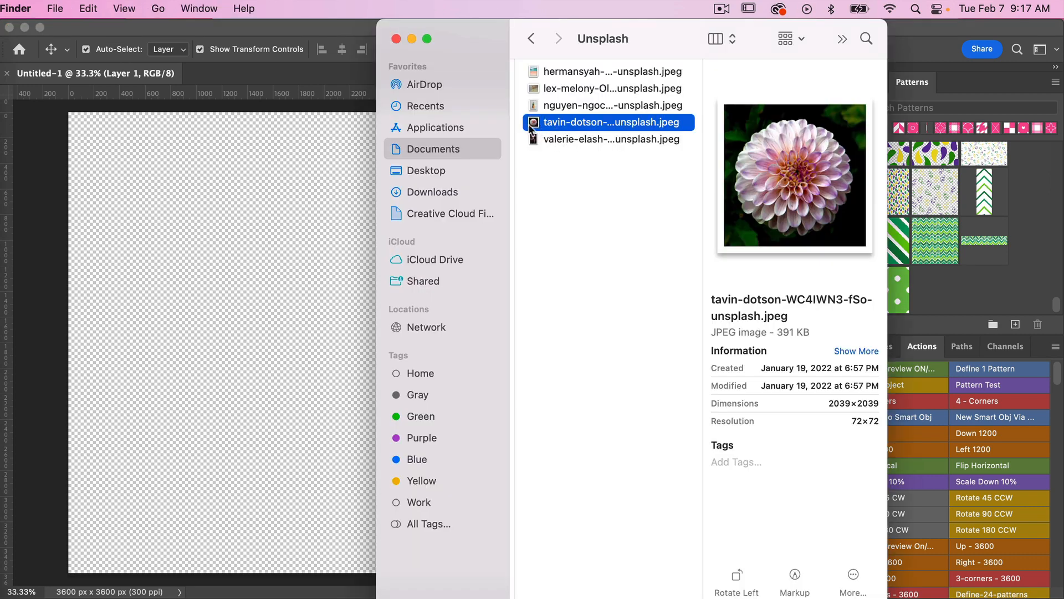
- Place the tavin-dotson dahlia JPEG from the Unsplash folder into the document as a layer
{"action": "double_click", "coordinate": [611, 122]}
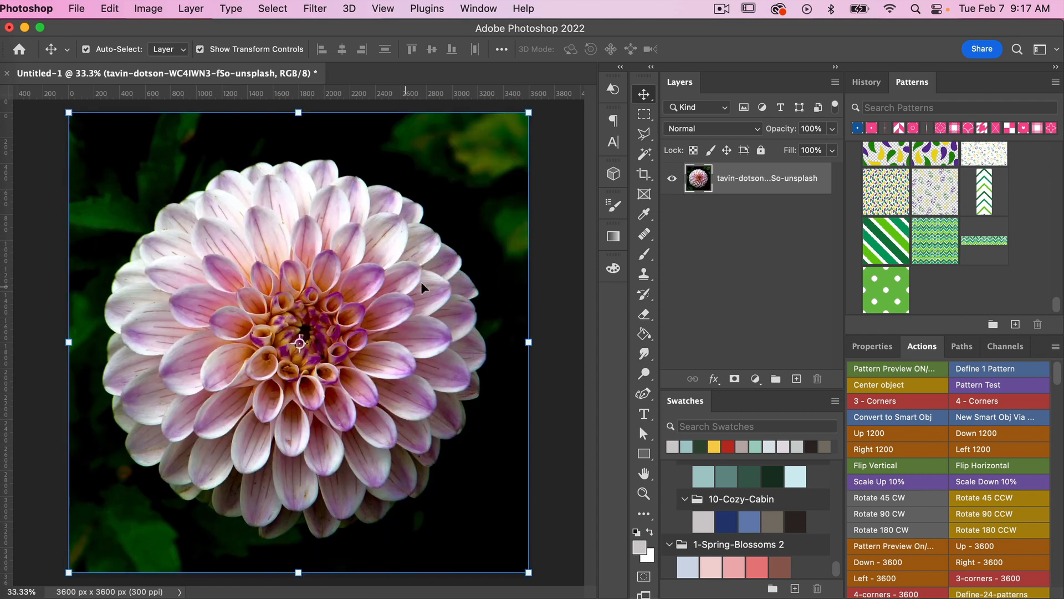
{"action": "mouse_move", "coordinate": [458, 305]}
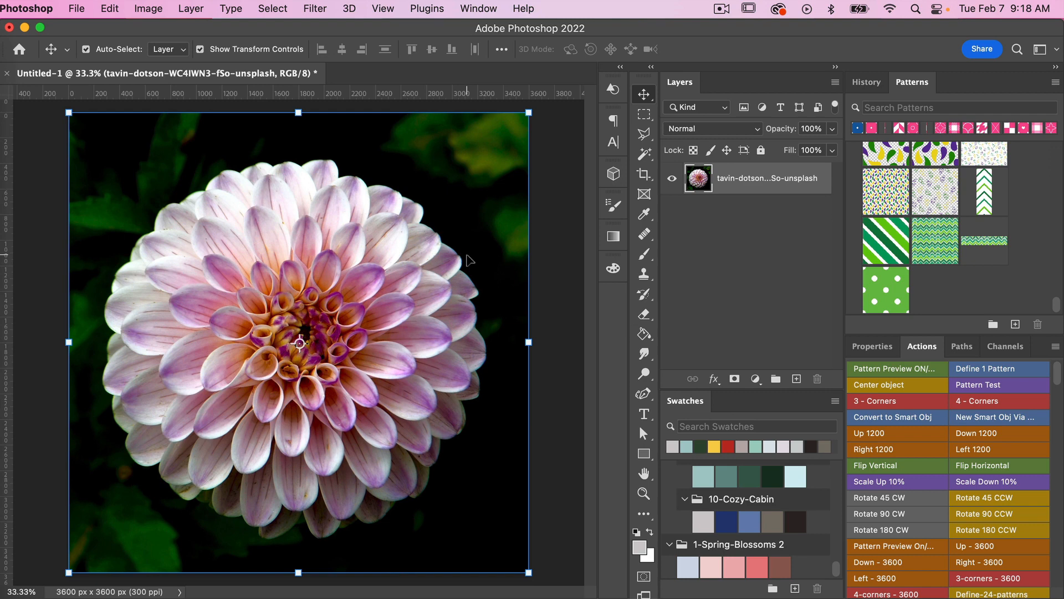
{"action": "mouse_move", "coordinate": [470, 262]}
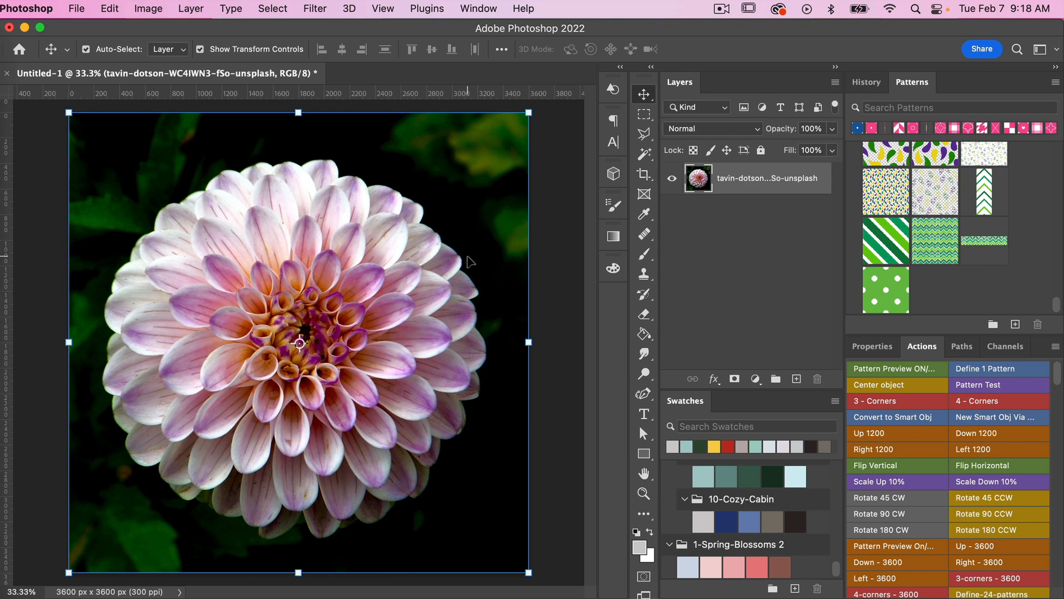
{"action": "mouse_move", "coordinate": [475, 277]}
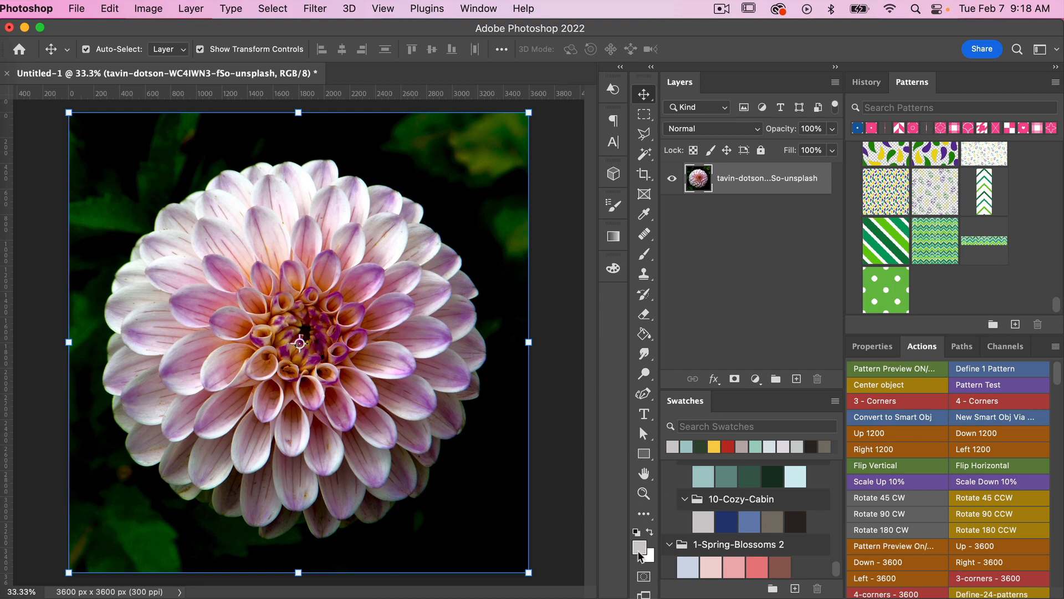
- Sample purple 9f56a8 from the dahlia petals as foreground colour and add it to swatches
{"action": "left_click", "coordinate": [635, 546]}
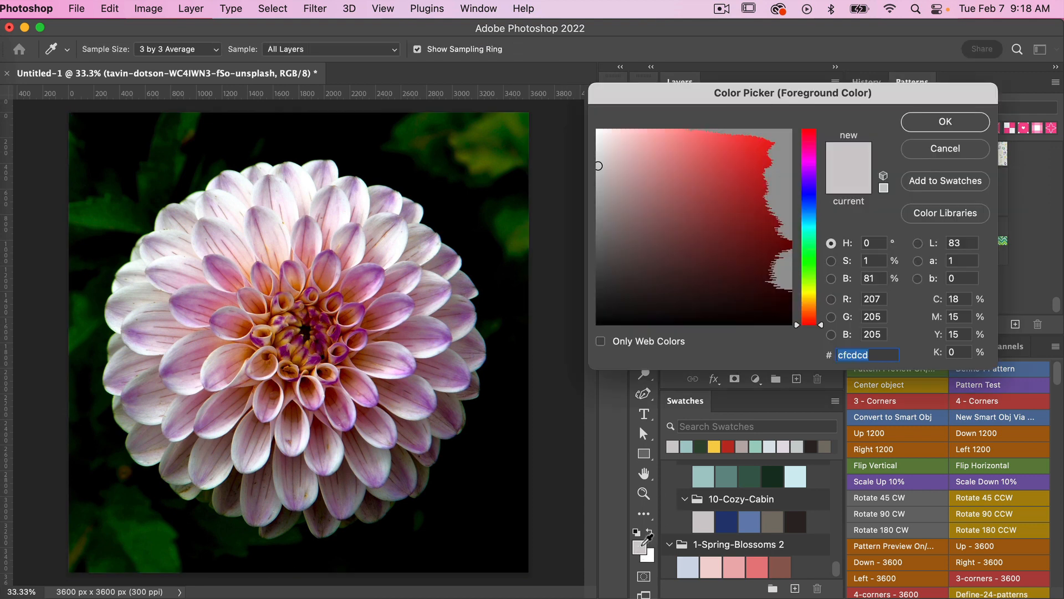
{"action": "mouse_move", "coordinate": [480, 238]}
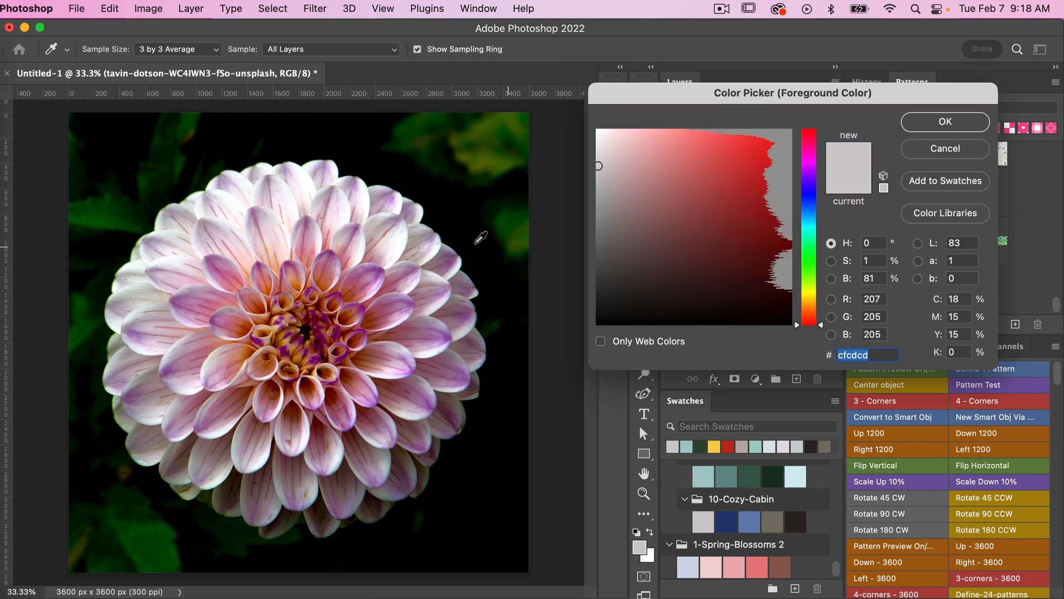
{"action": "mouse_move", "coordinate": [405, 271]}
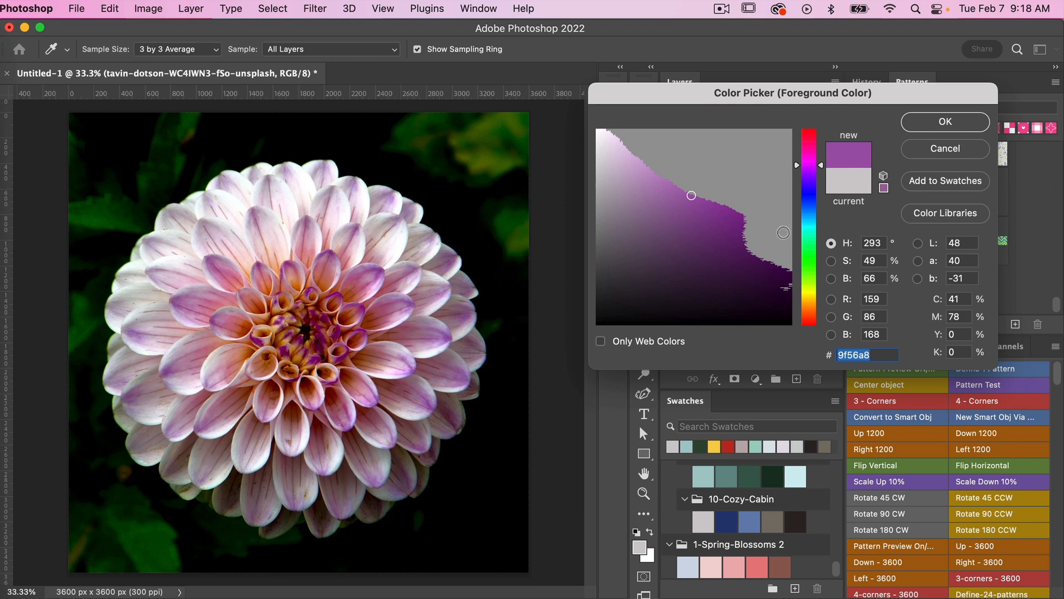
{"action": "mouse_move", "coordinate": [917, 188]}
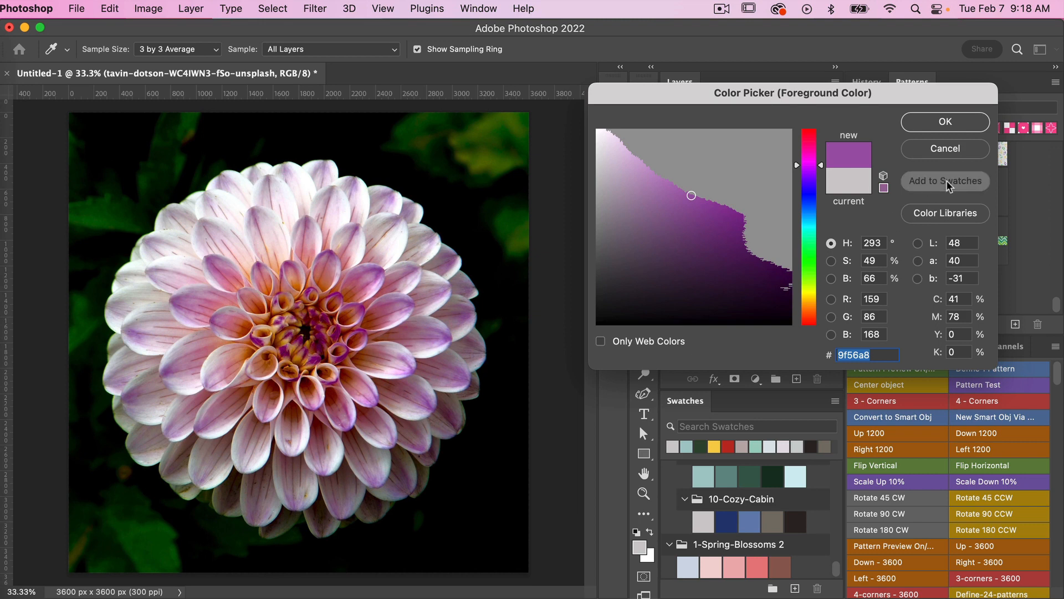
{"action": "left_click", "coordinate": [943, 181]}
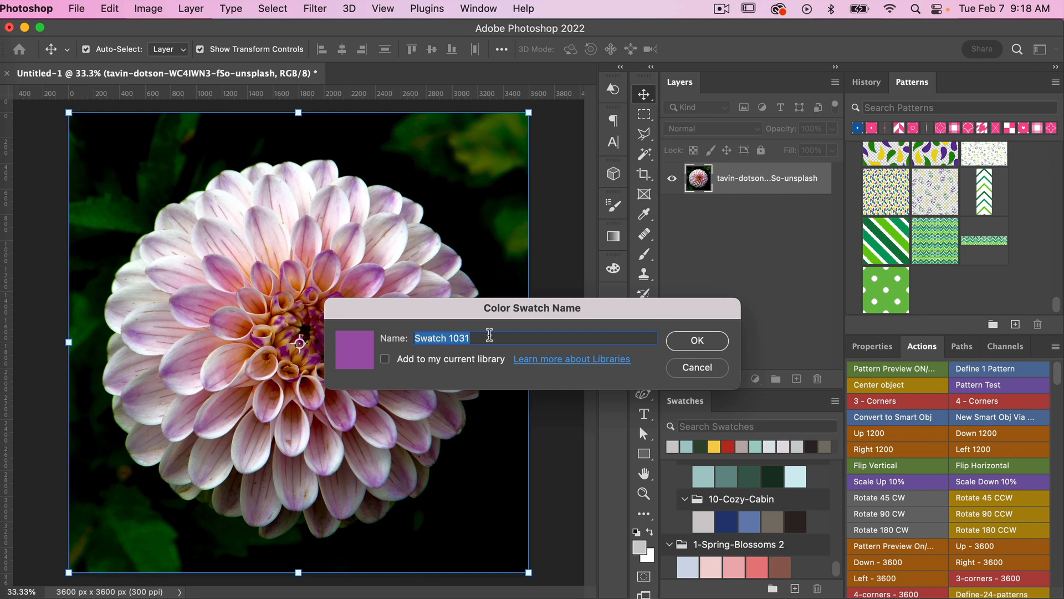
- Name the new swatch 'purple' and confirm it
{"action": "type", "text": "purp"}
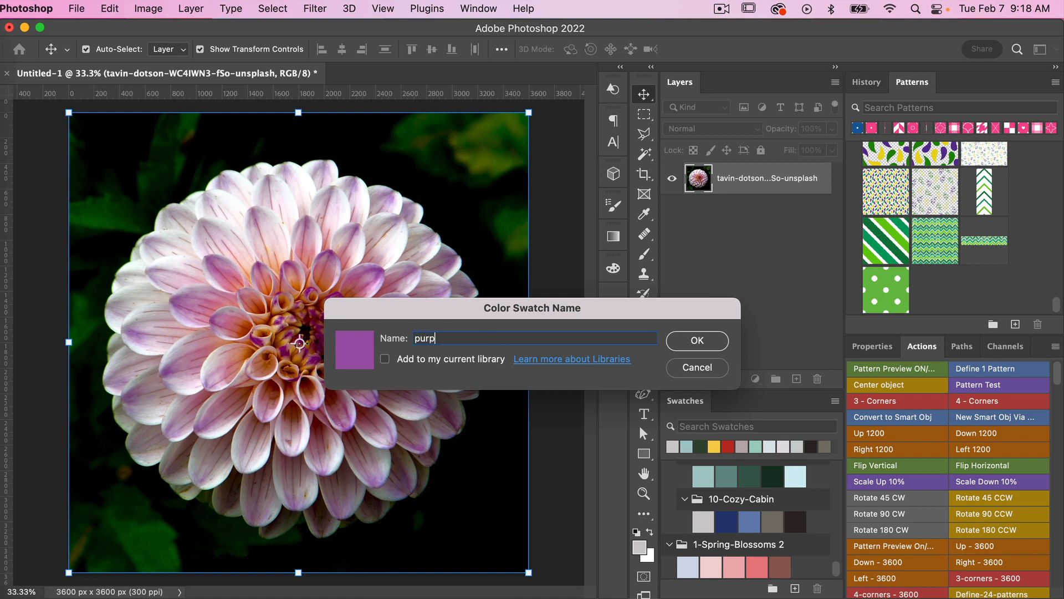
{"action": "type", "text": "le"}
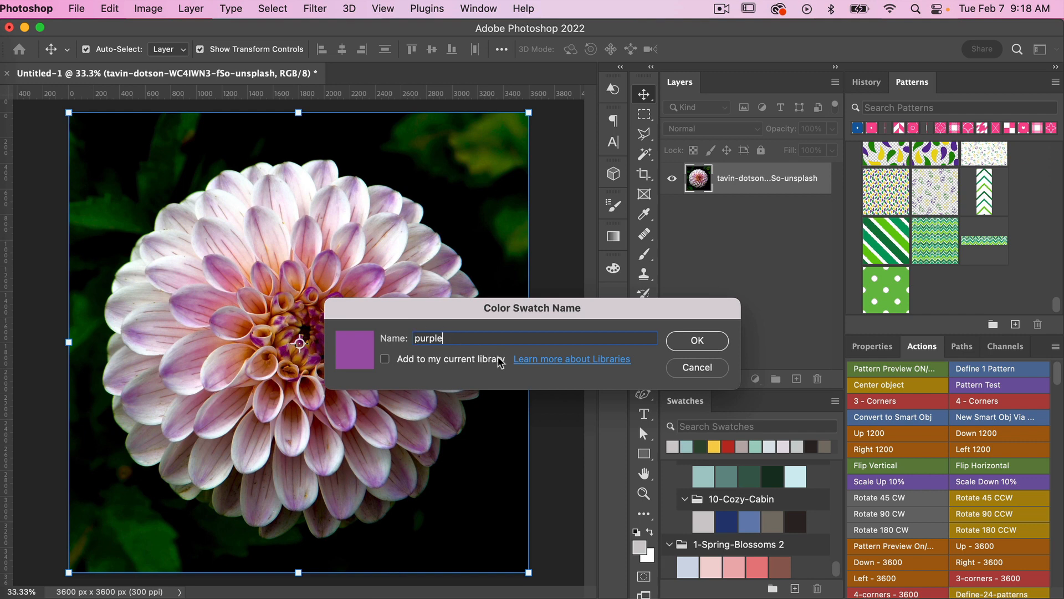
{"action": "mouse_move", "coordinate": [550, 365]}
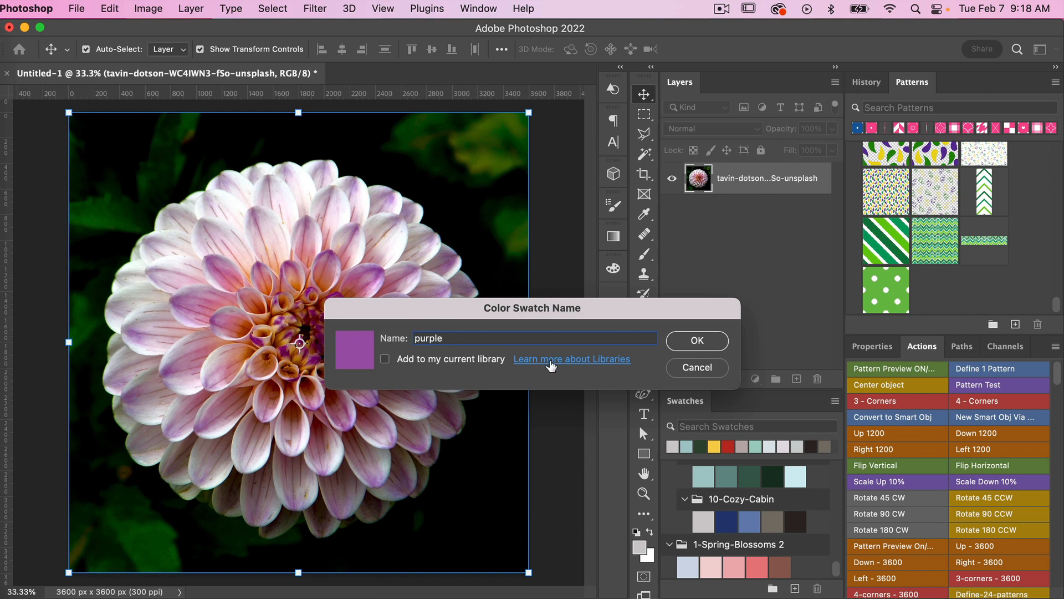
{"action": "mouse_move", "coordinate": [583, 364]}
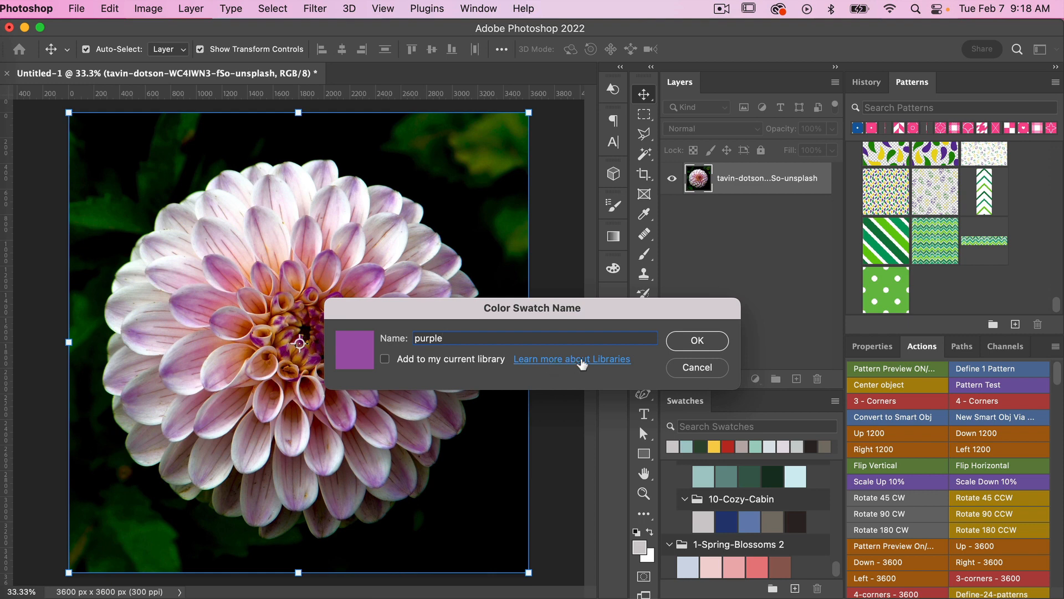
{"action": "mouse_move", "coordinate": [689, 345]}
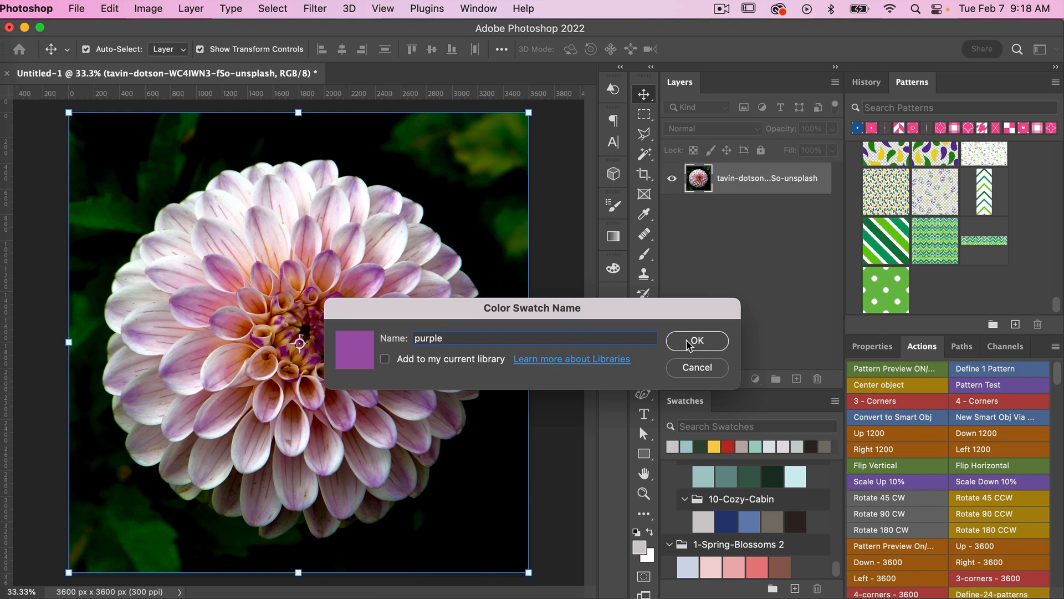
{"action": "left_click", "coordinate": [696, 340]}
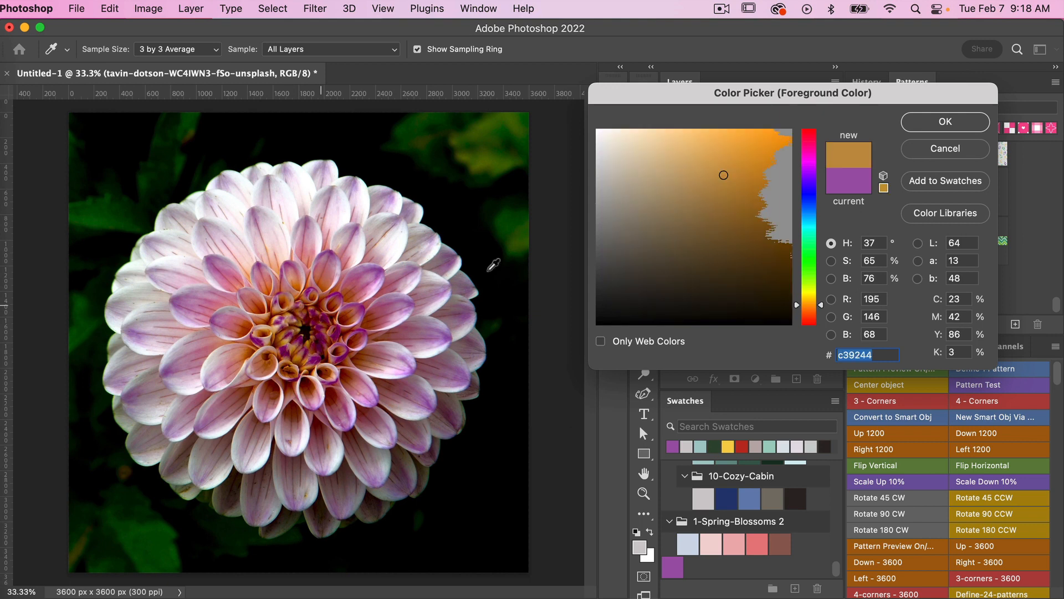
{"action": "mouse_move", "coordinate": [959, 189]}
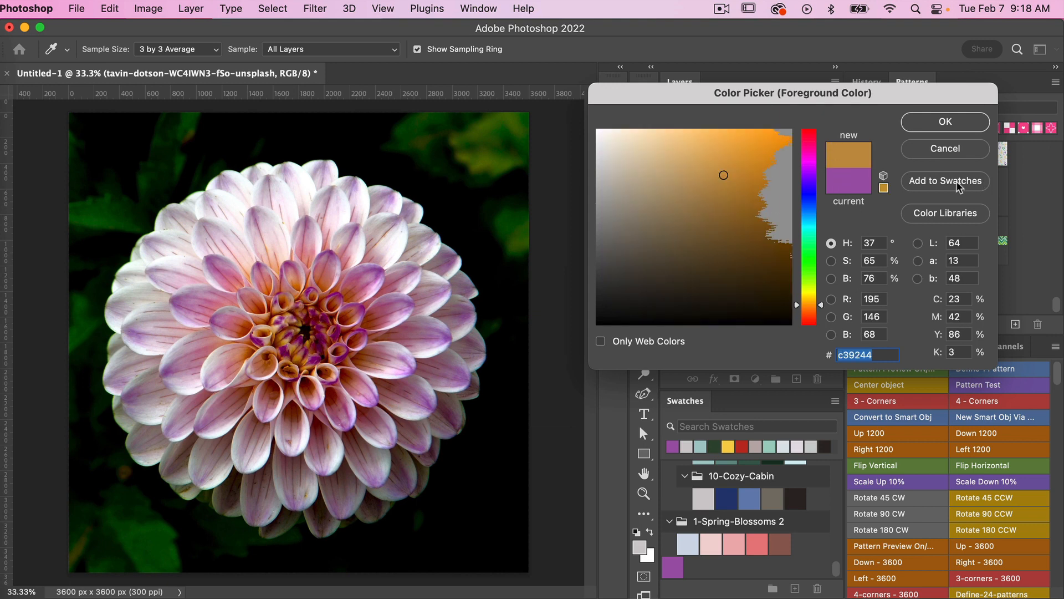
- Add the sampled golden orange c39244 as a swatch named 'orange-brown'
{"action": "left_click", "coordinate": [944, 180]}
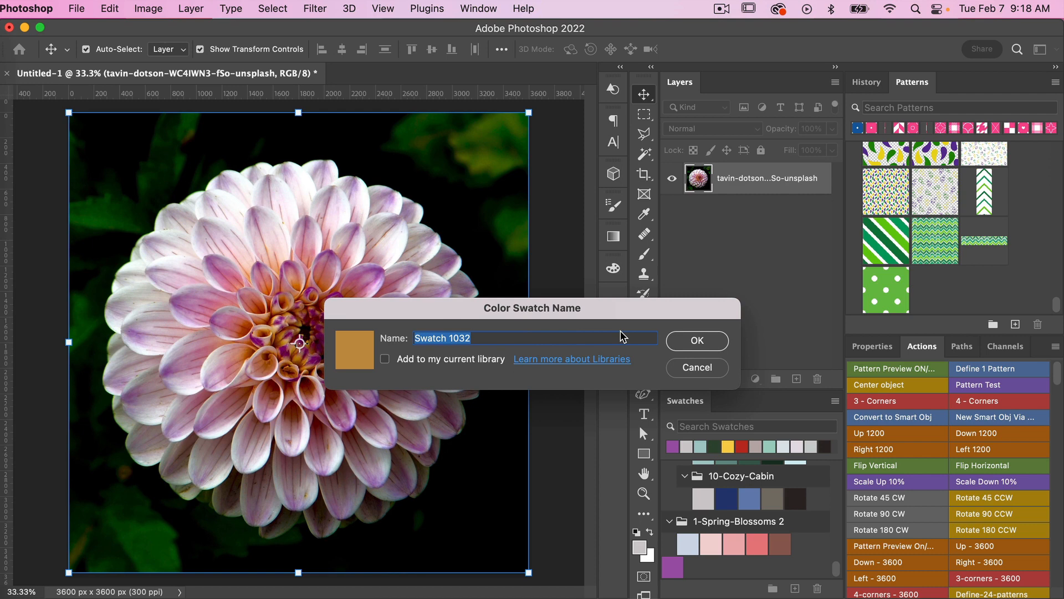
{"action": "type", "text": "orange-bro"}
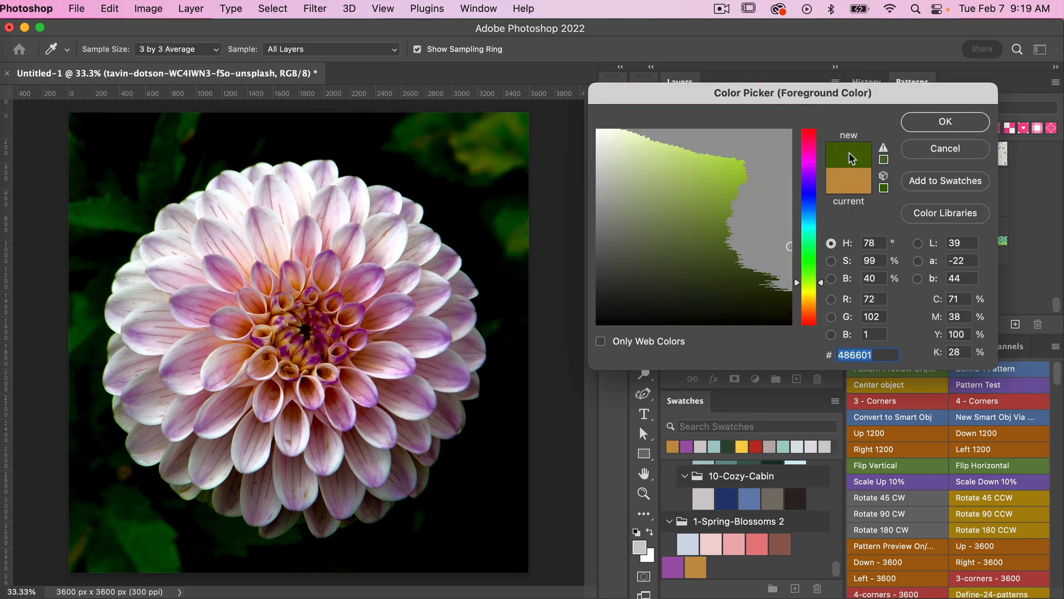
{"action": "mouse_move", "coordinate": [485, 198]}
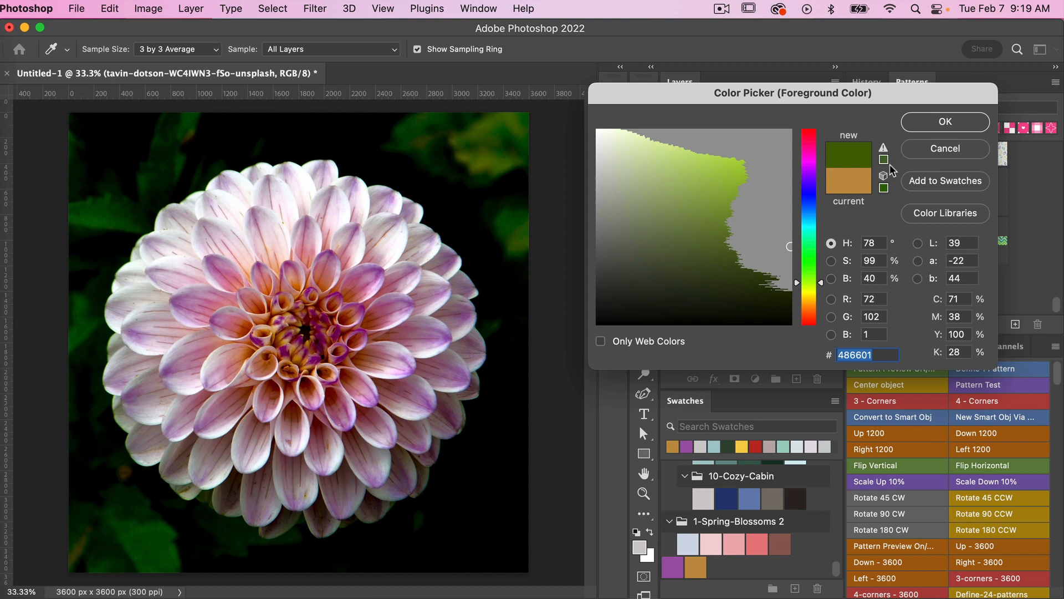
{"action": "mouse_move", "coordinate": [885, 159]}
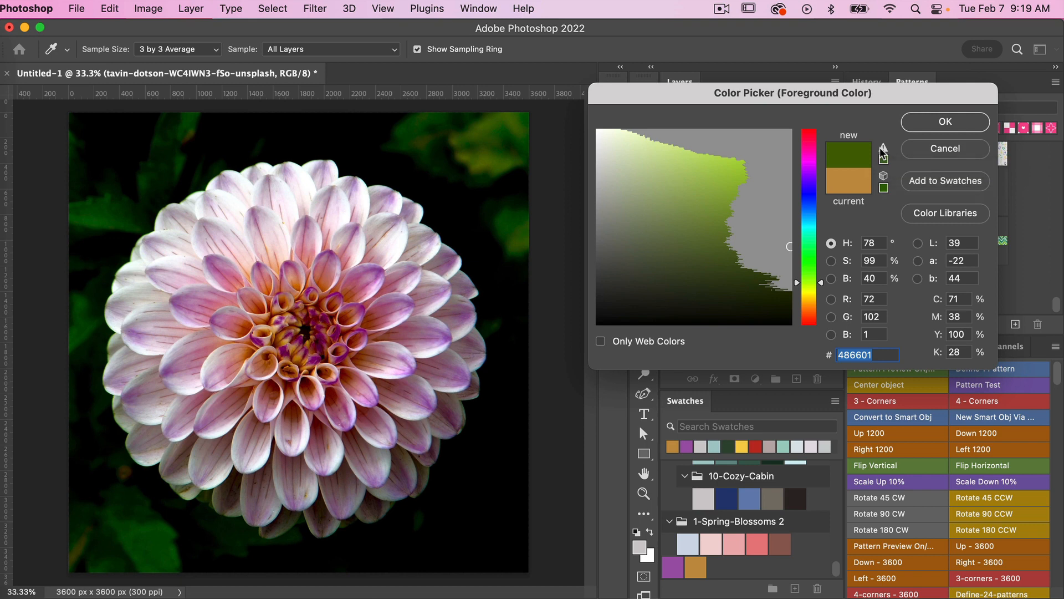
{"action": "mouse_move", "coordinate": [885, 163]}
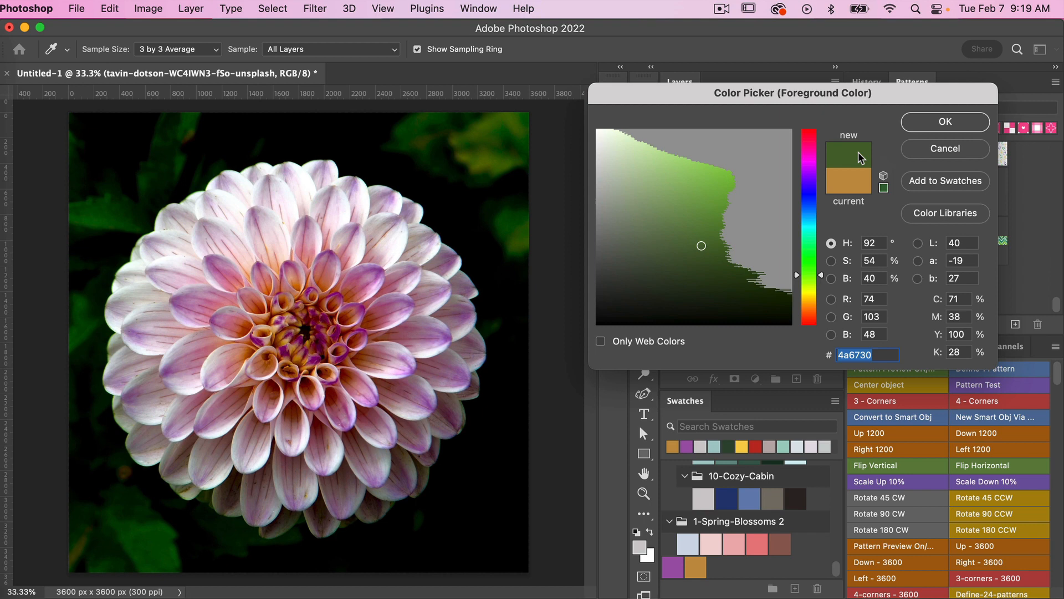
- Add the sampled dark green 486601 as a swatch named 'green'
{"action": "left_click", "coordinate": [945, 180]}
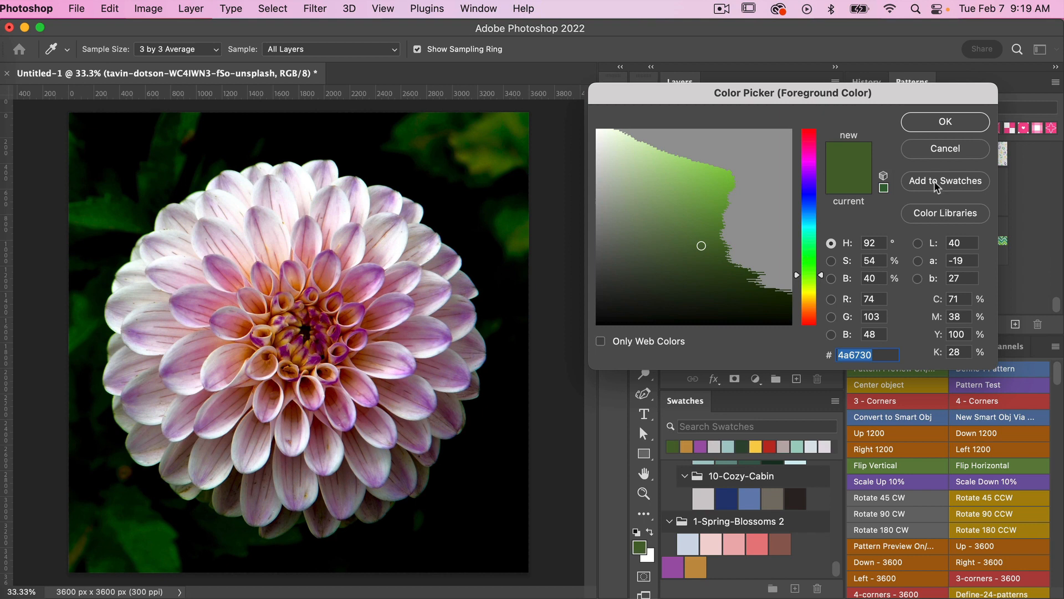
{"action": "left_click", "coordinate": [945, 181]}
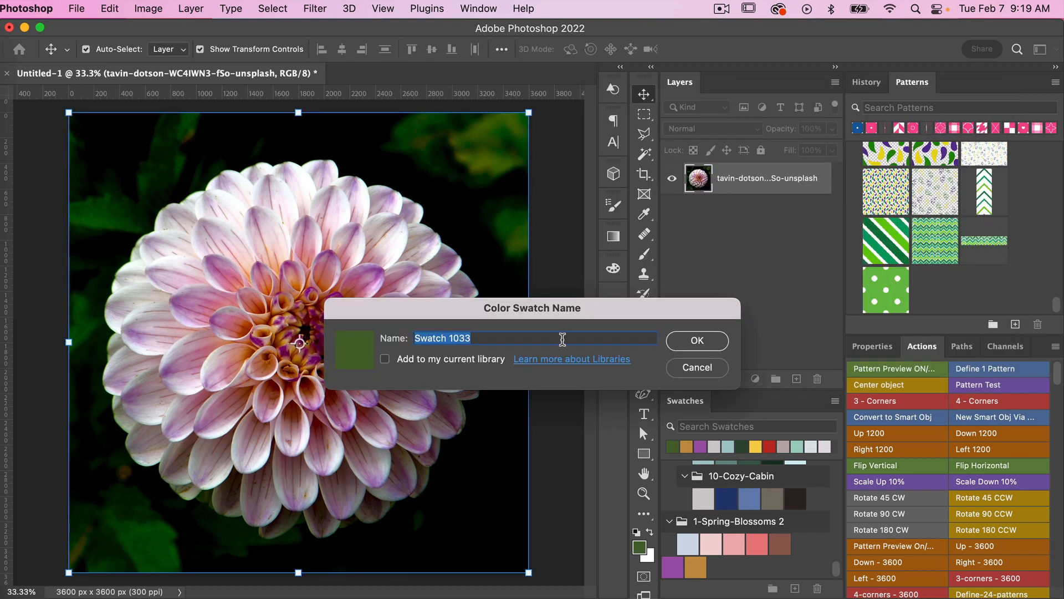
{"action": "type", "text": "green"}
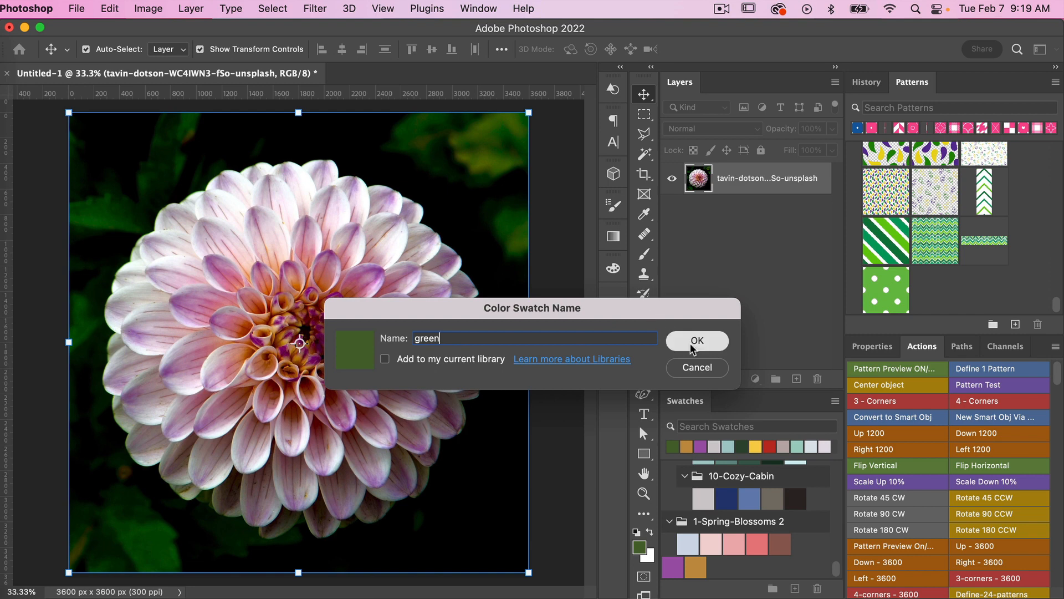
{"action": "left_click", "coordinate": [695, 341]}
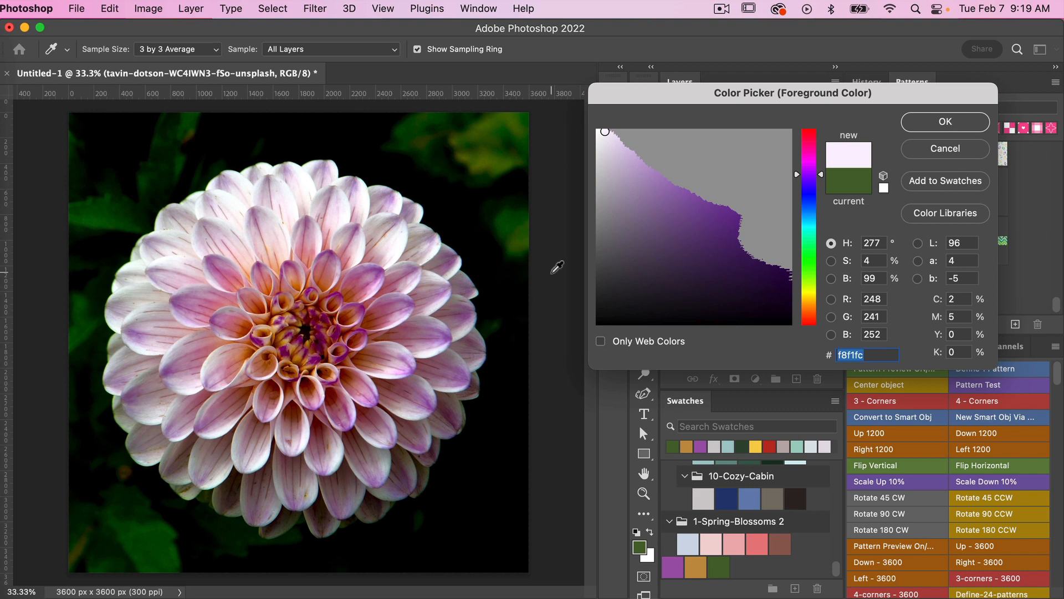
{"action": "mouse_move", "coordinate": [933, 183]}
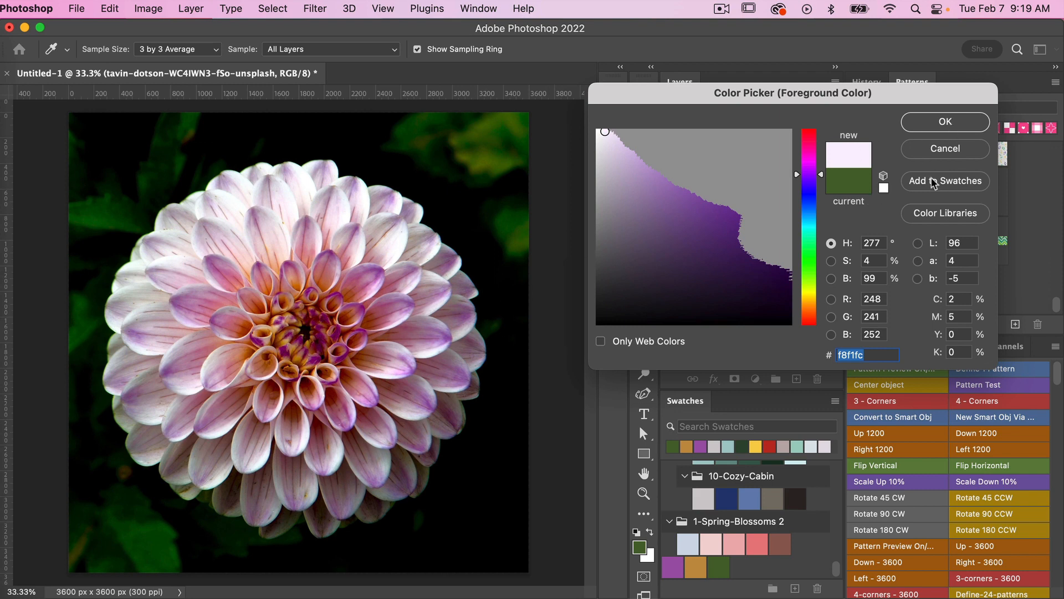
- Add the pale lavender petal colour as a swatch and close the Color Picker
{"action": "left_click", "coordinate": [945, 181]}
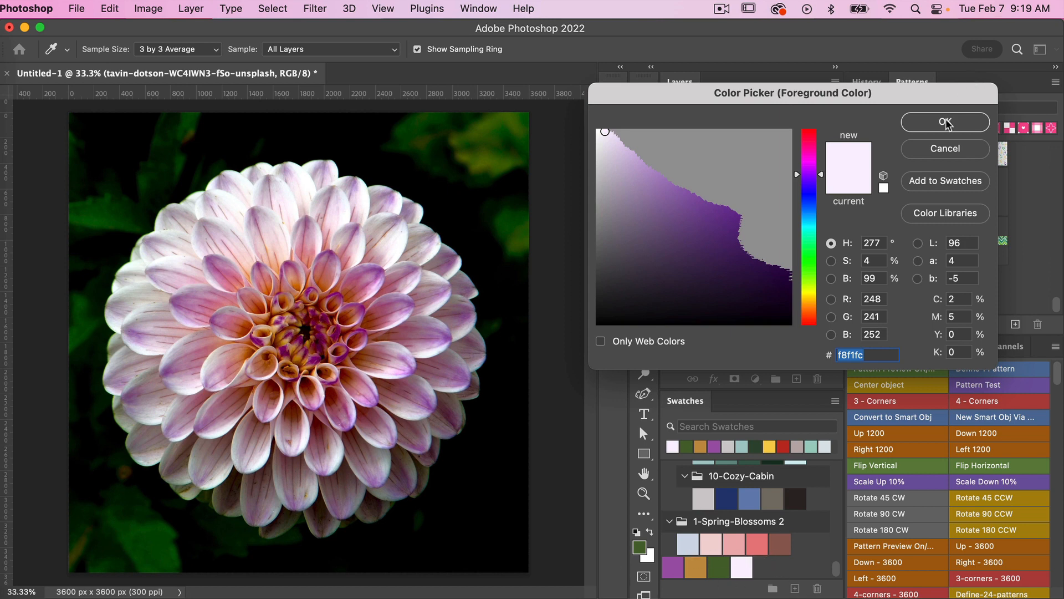
{"action": "left_click", "coordinate": [945, 122]}
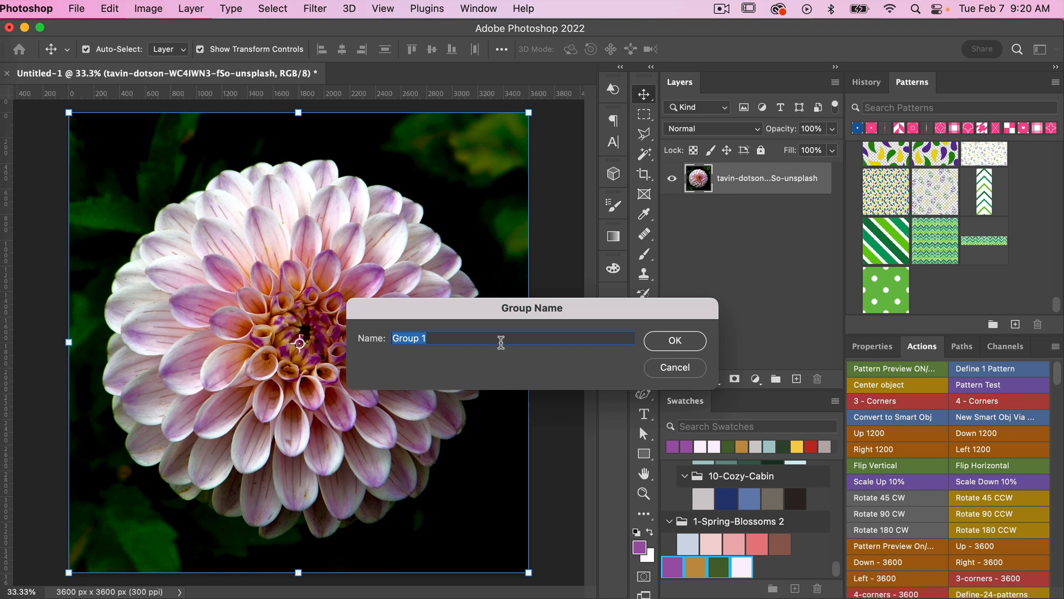
- Name the new swatch group holding the four sampled colours 'flower'
{"action": "type", "text": "flower"}
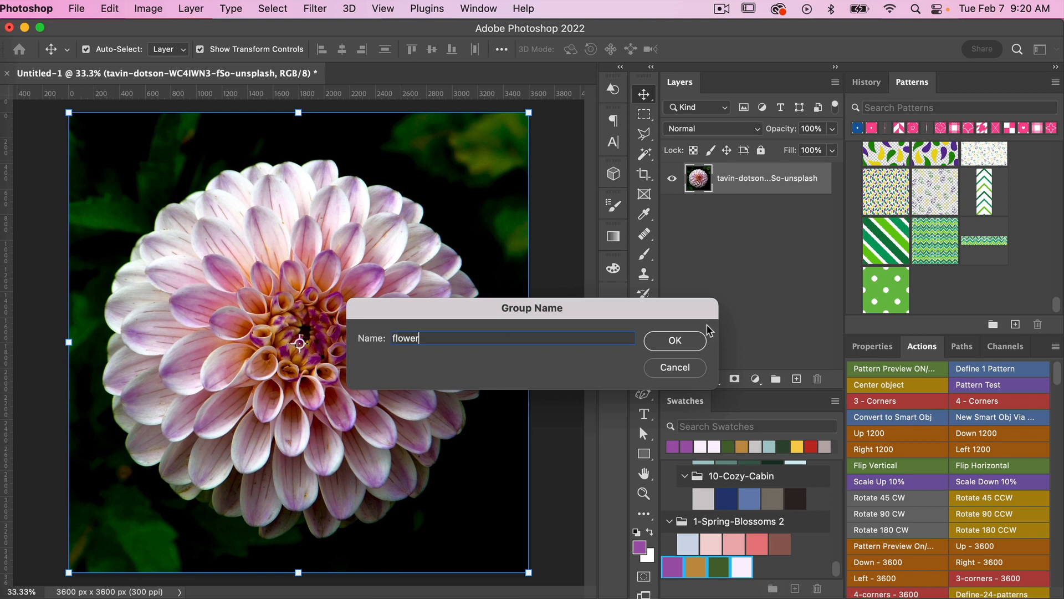
{"action": "left_click", "coordinate": [673, 340]}
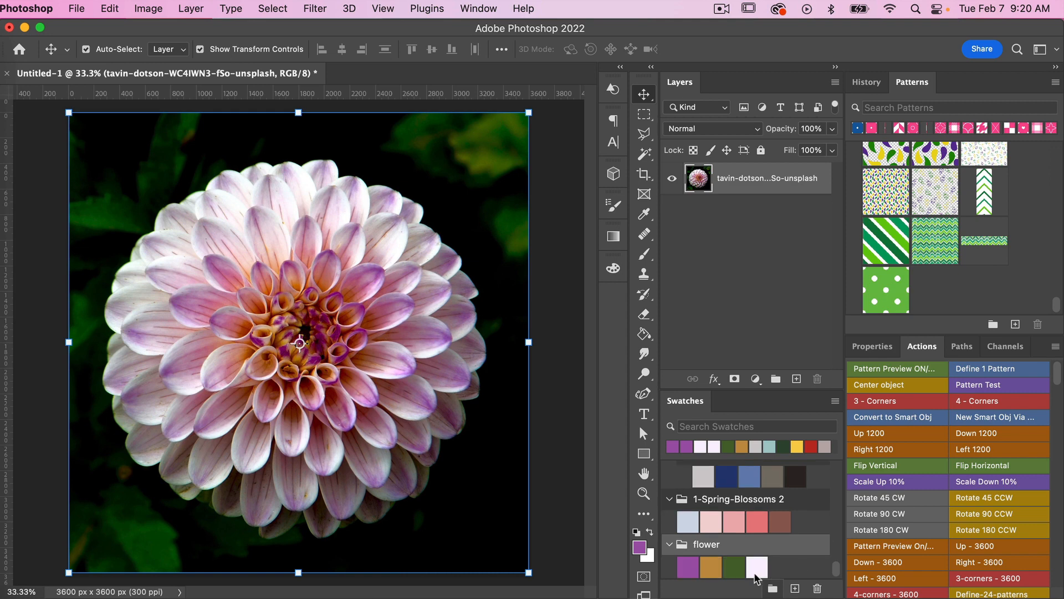
{"action": "mouse_move", "coordinate": [779, 564]}
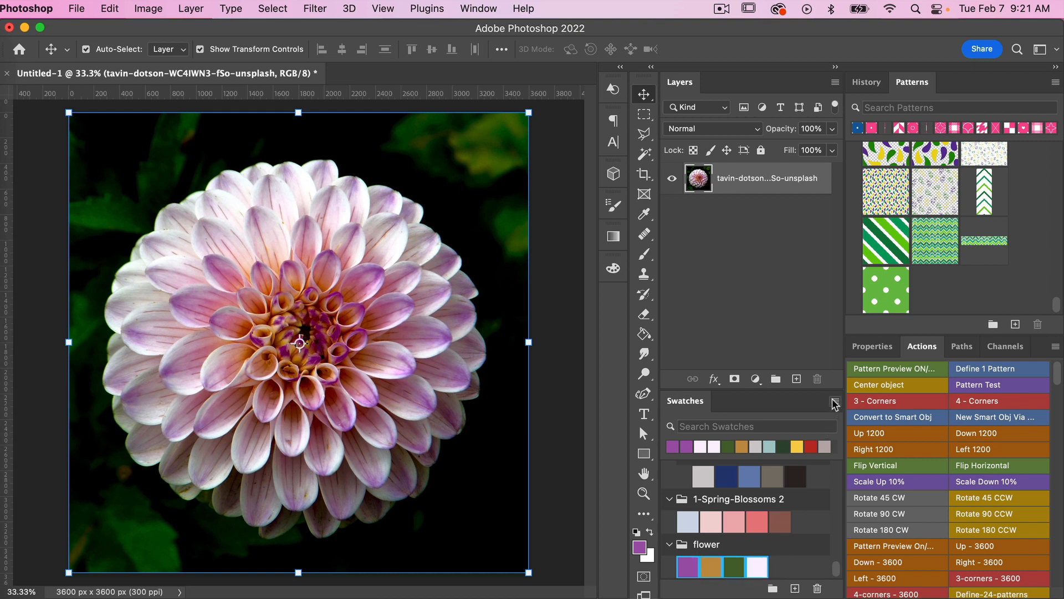
{"action": "left_click", "coordinate": [836, 401]}
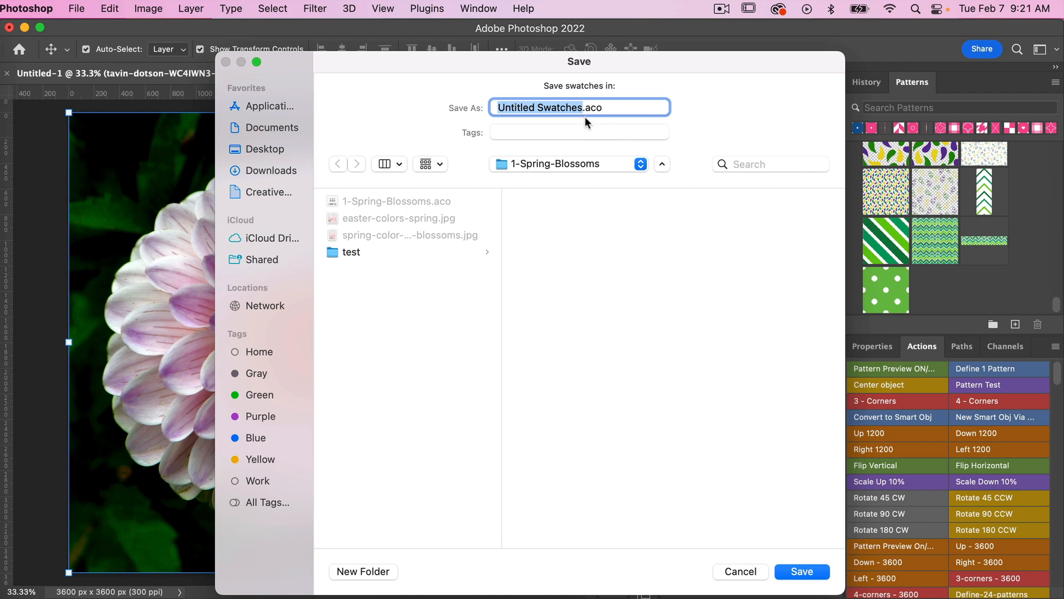
{"action": "mouse_move", "coordinate": [780, 452]}
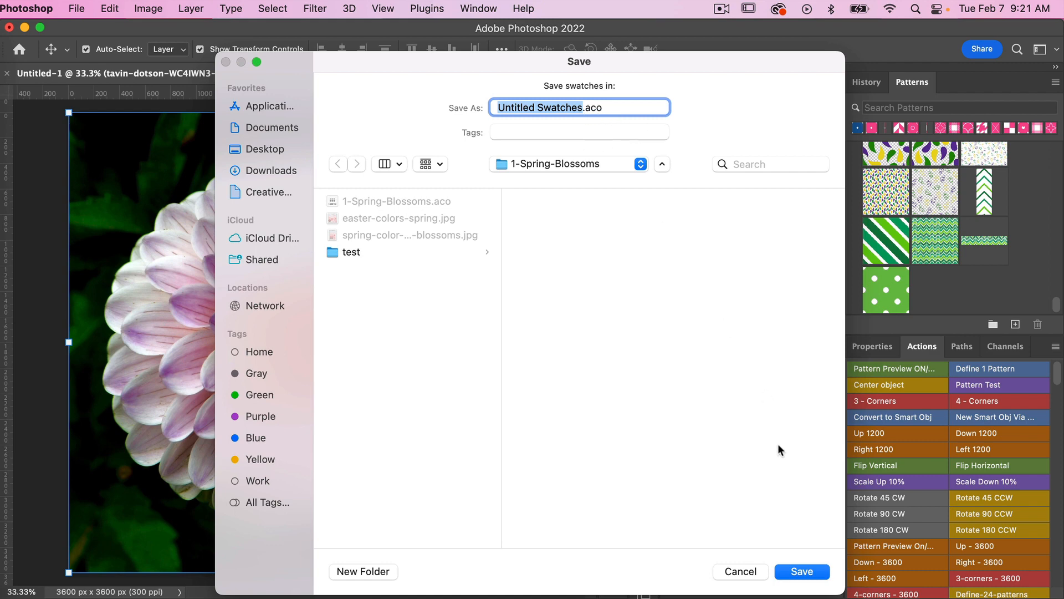
{"action": "mouse_move", "coordinate": [751, 576]}
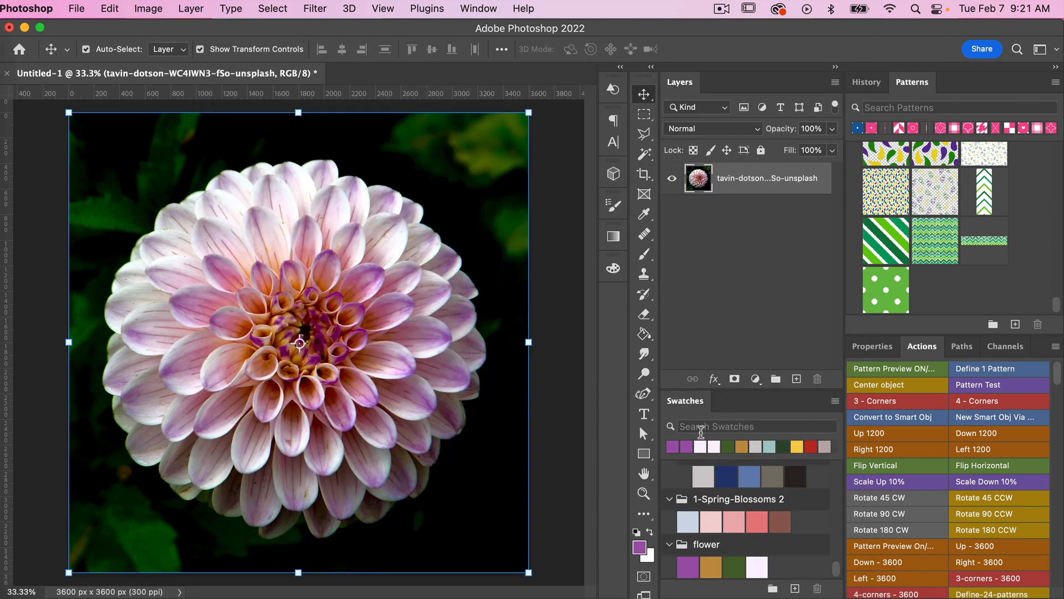
- Search the swatches for 'purp', then 'orange', listing matches from beach vibes and halloween-1
{"action": "left_click", "coordinate": [754, 426]}
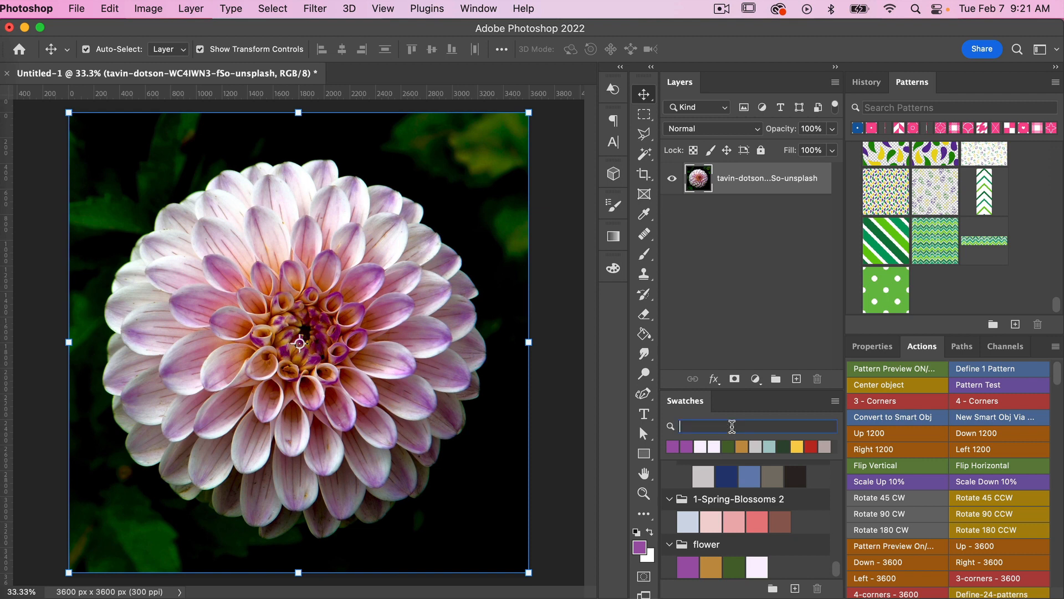
{"action": "type", "text": "purple"}
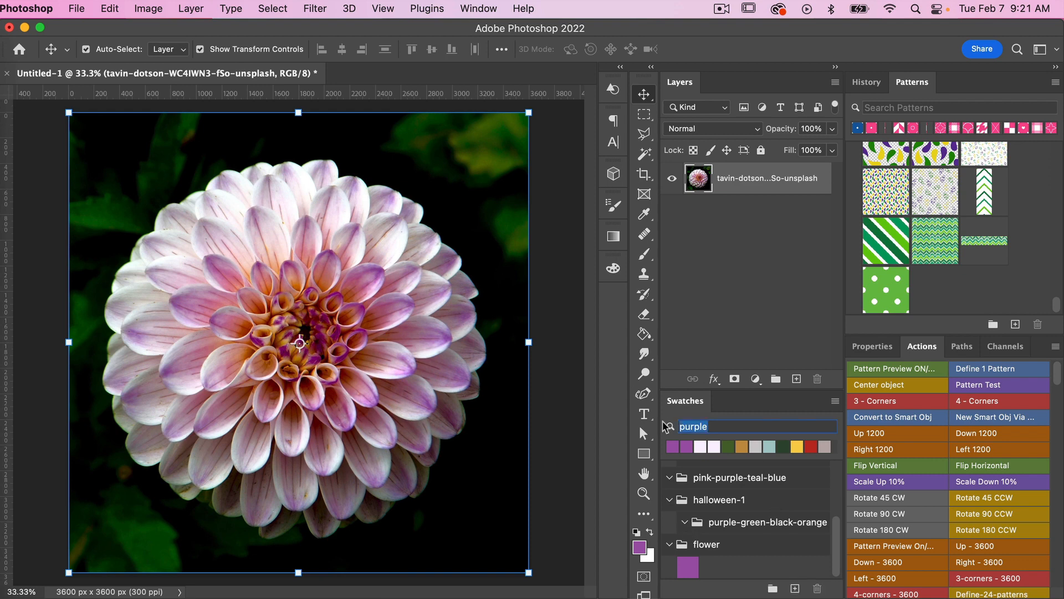
{"action": "type", "text": "orange"}
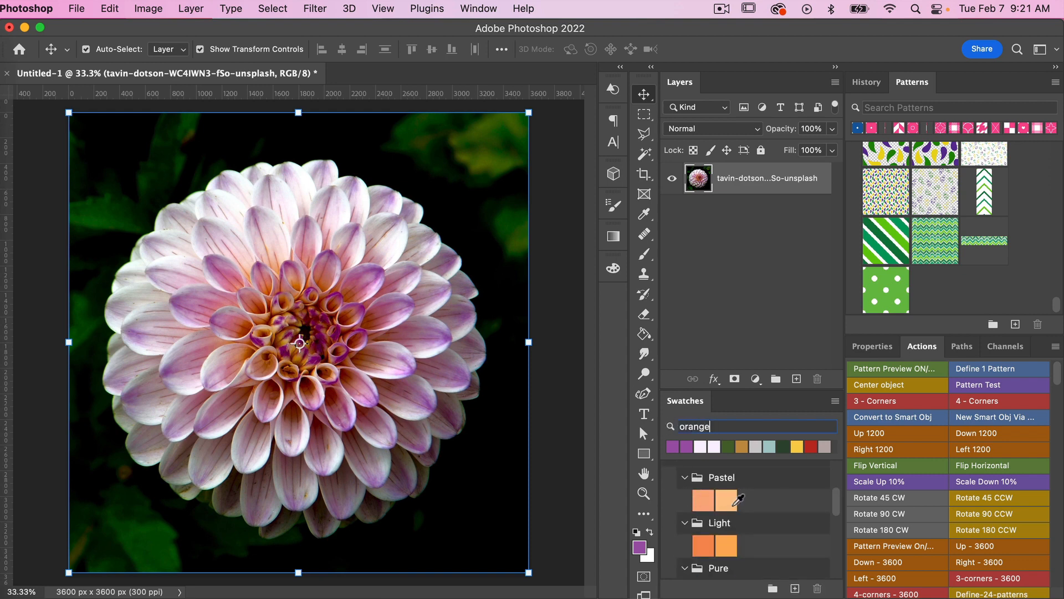
{"action": "scroll", "scroll_direction": "down", "scroll_amount": 3}
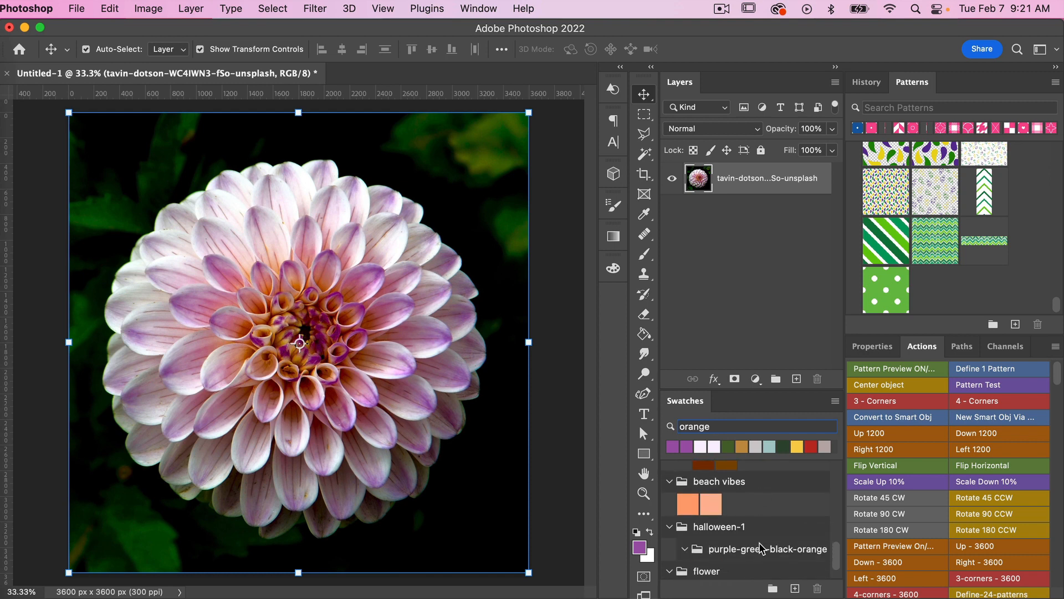